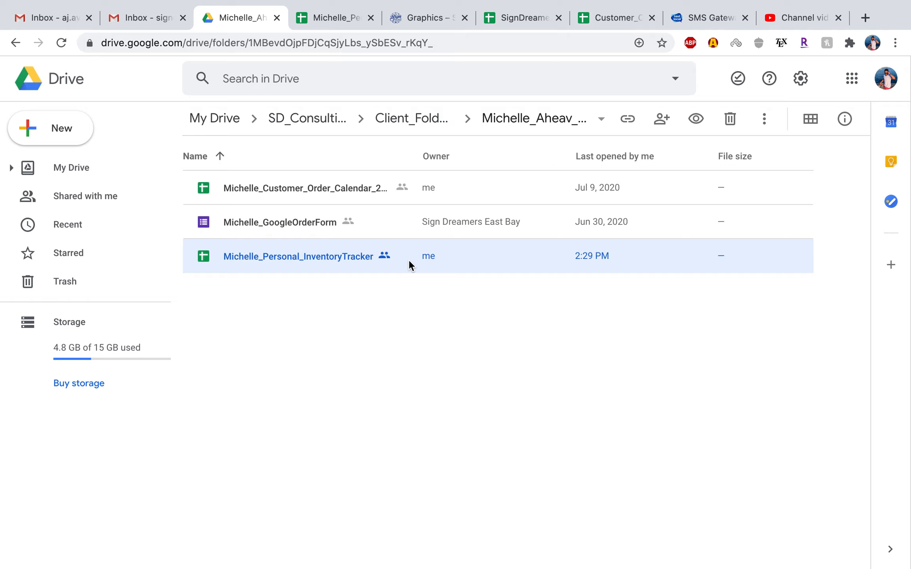
mouse_move(284, 258)
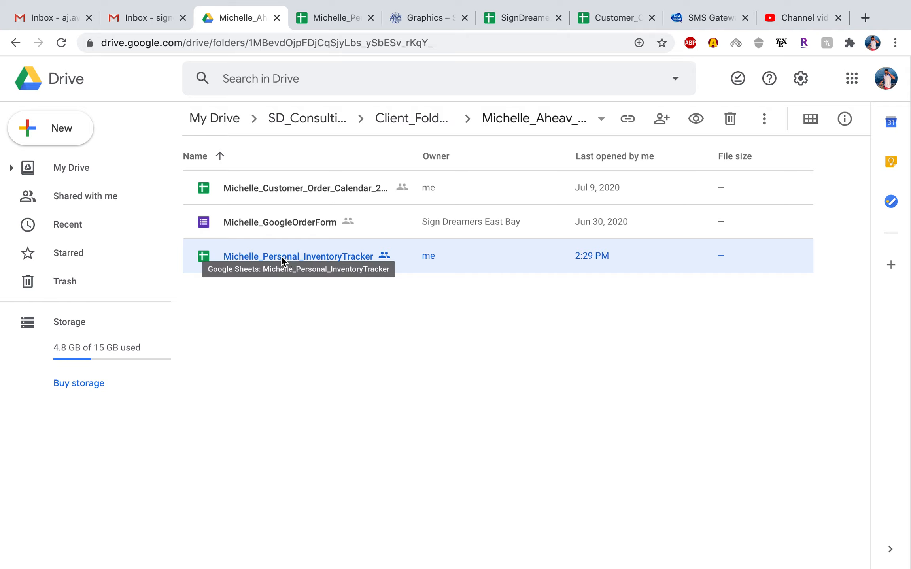
Step: Open the Michelle_Personal_InventoryTracker spreadsheet on its BEIT_Graphics sheet
left_click(334, 18)
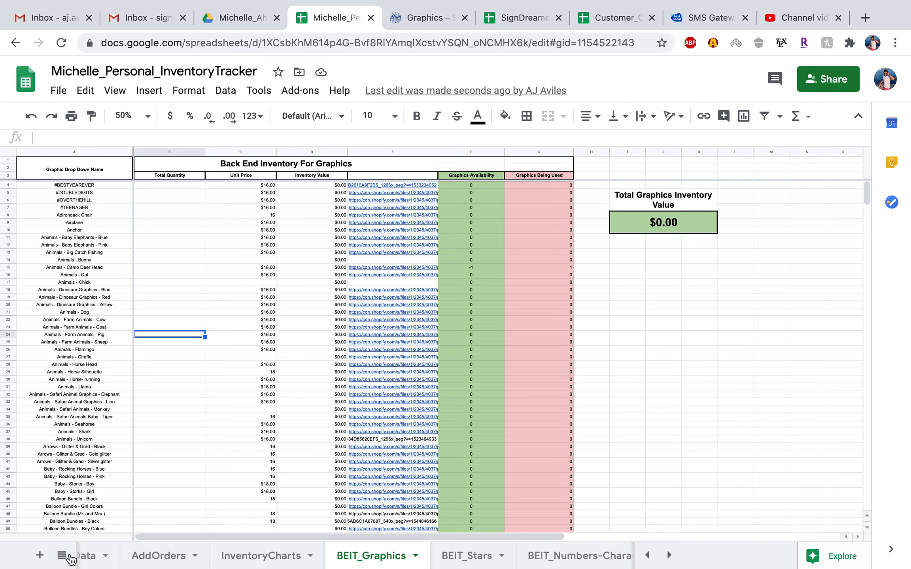
mouse_move(306, 396)
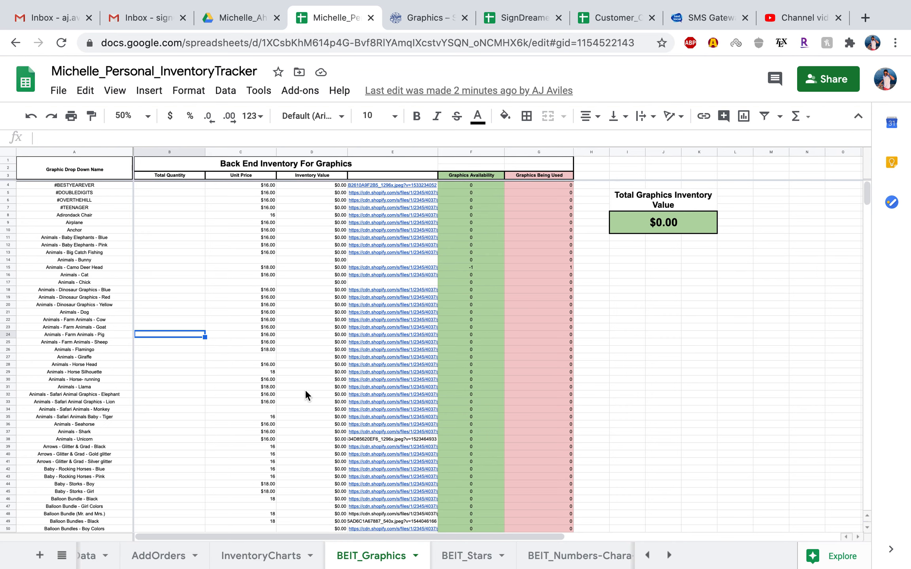
mouse_move(174, 189)
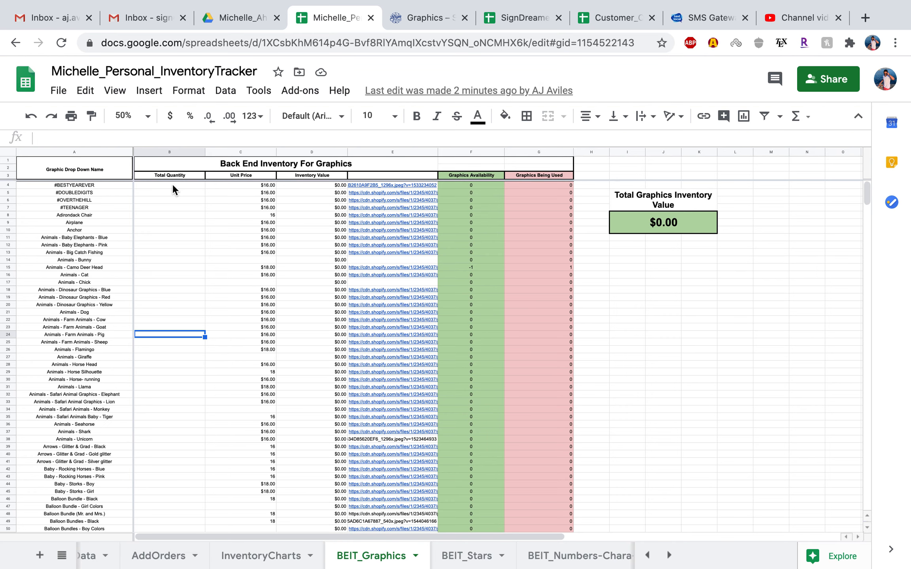
Step: Enter quantity 2 for #BESTYEAREVER and 1 for #DOUBLEDIGITS, glancing at the shop's graphics catalogue
left_click(169, 185)
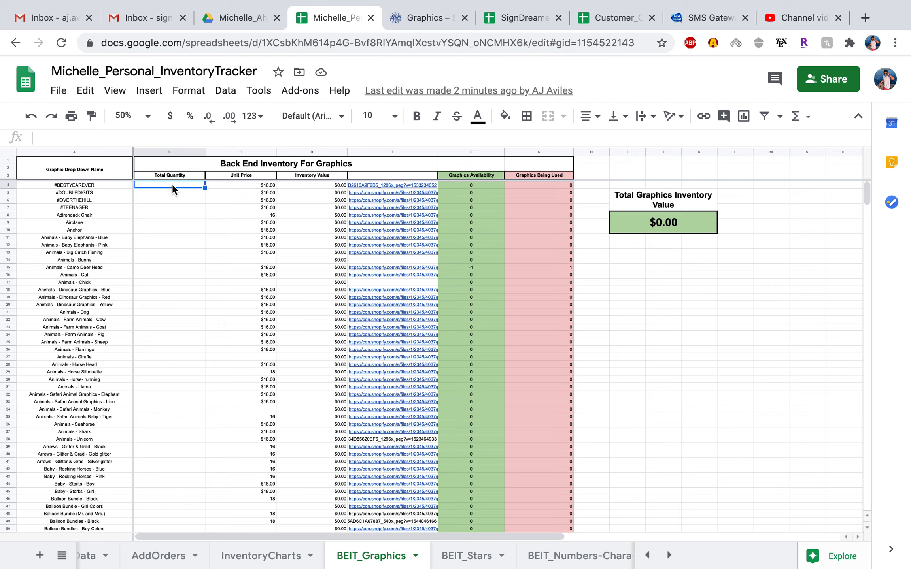
mouse_move(174, 192)
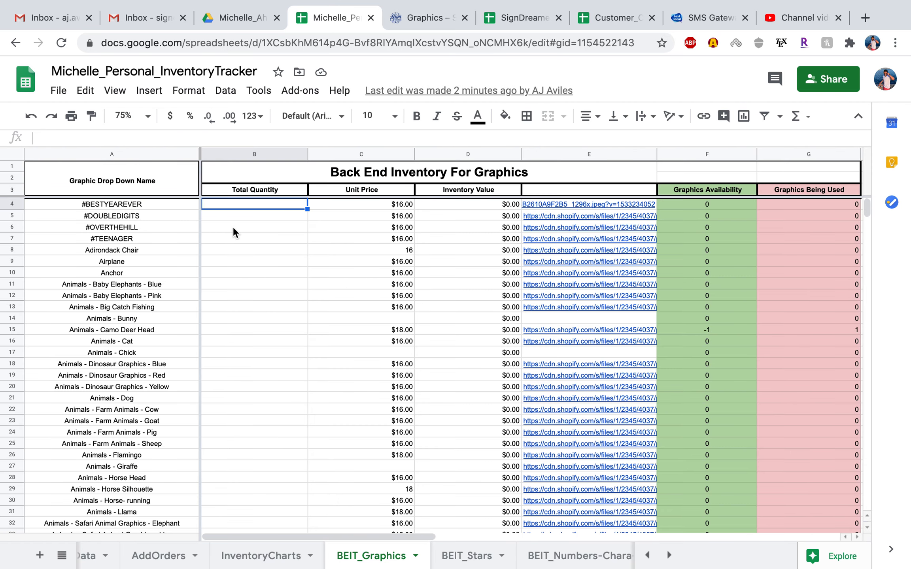
mouse_move(220, 218)
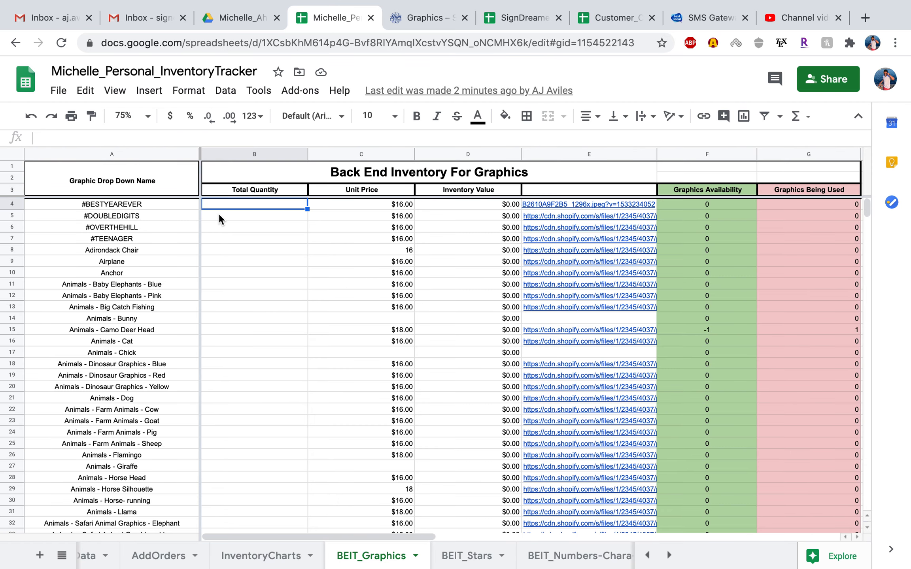
mouse_move(227, 219)
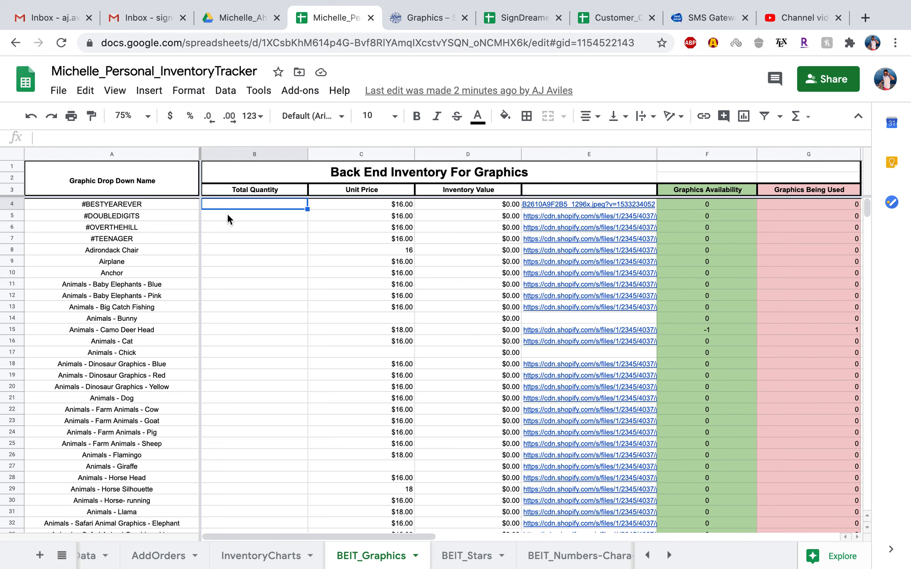
type("2")
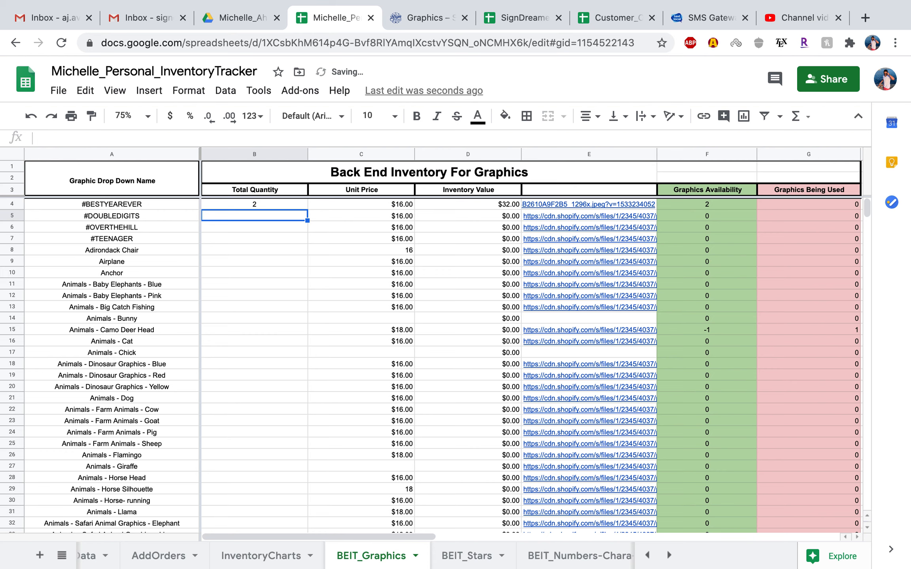
type("1")
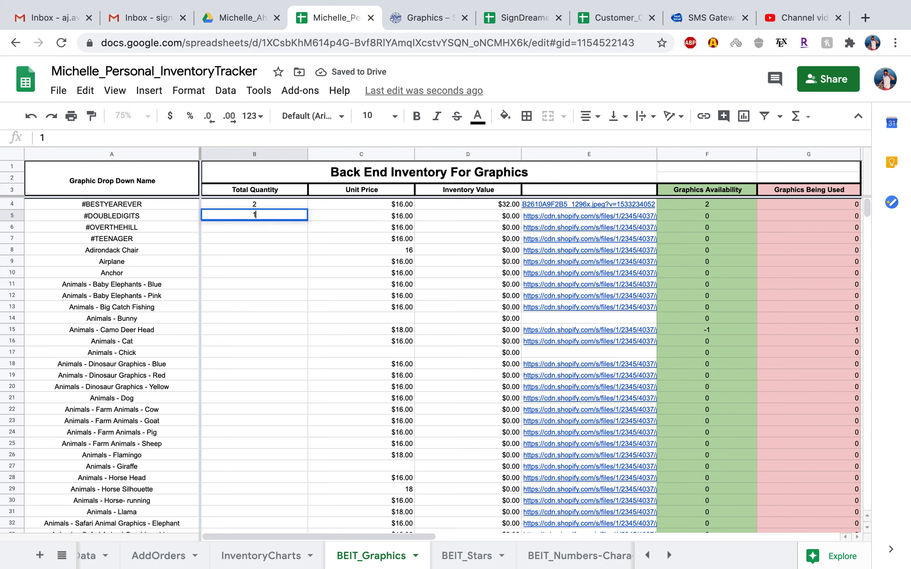
key("Enter")
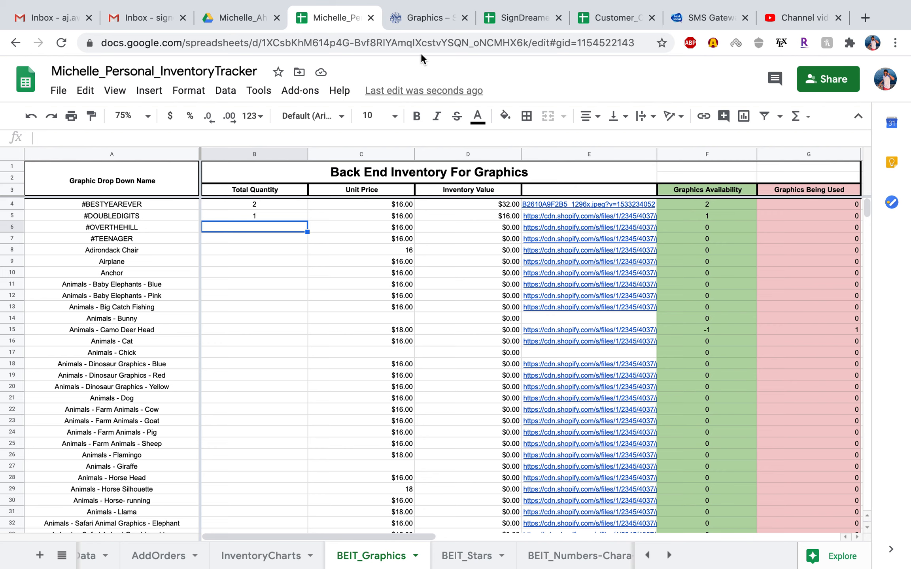
left_click(429, 18)
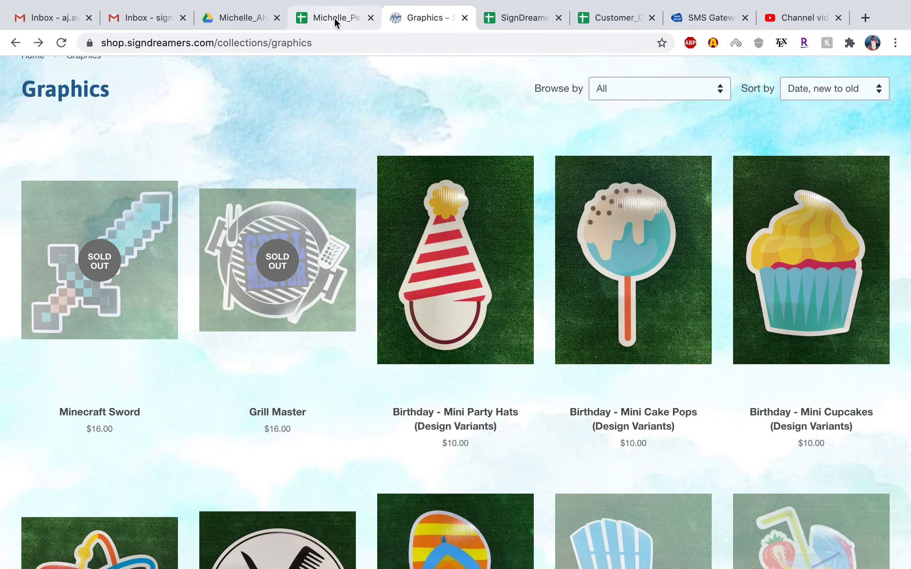
mouse_move(333, 18)
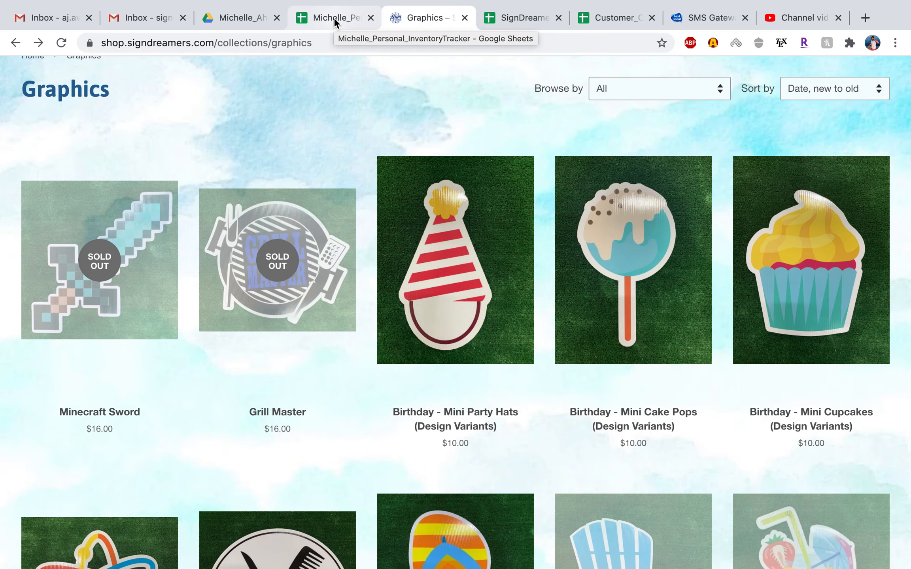
left_click(334, 17)
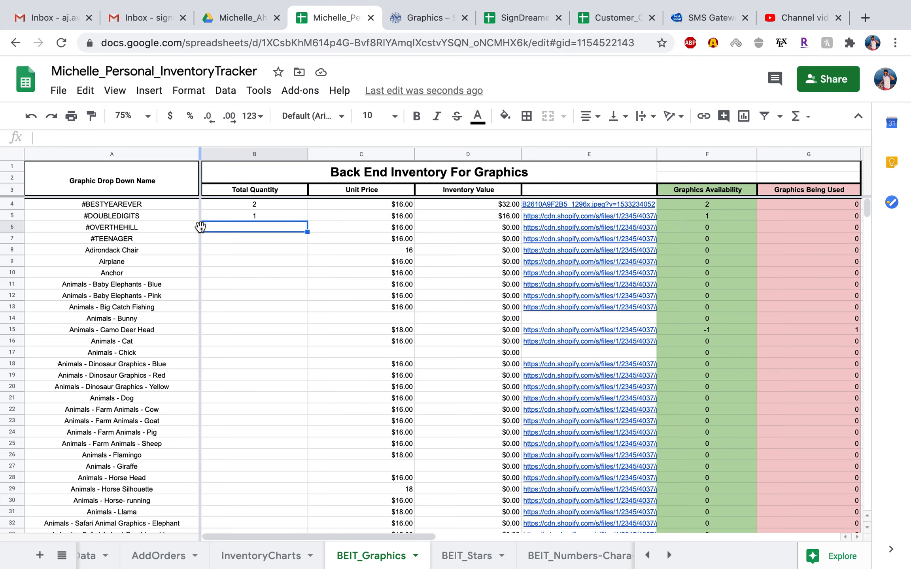
mouse_move(244, 324)
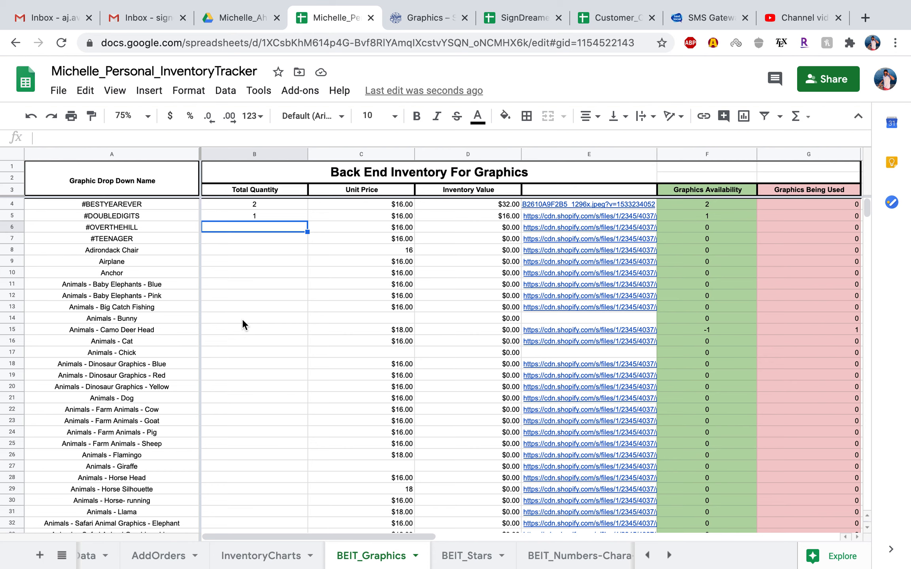
Step: Find the blue Baby Elephants row via search and set its total quantity to 2
key("ctrl+f")
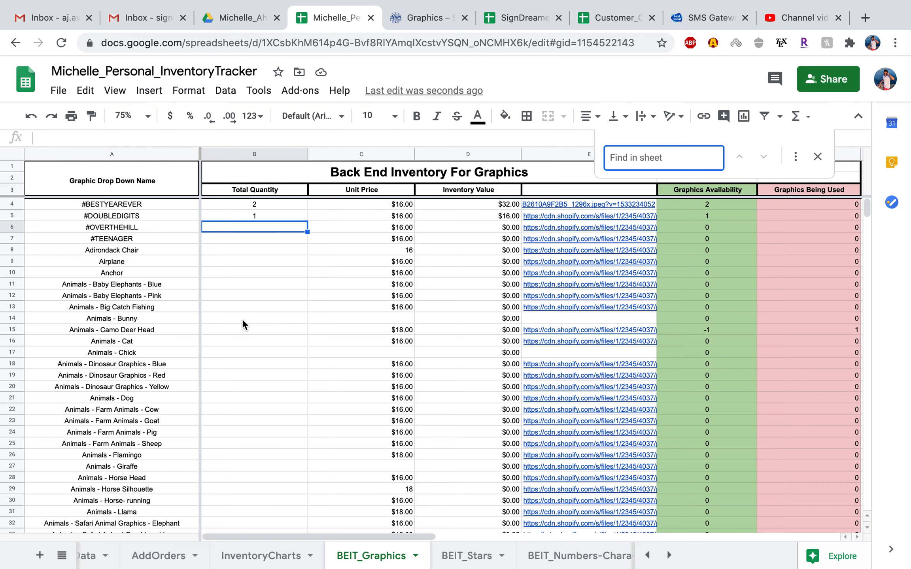
type("elephant")
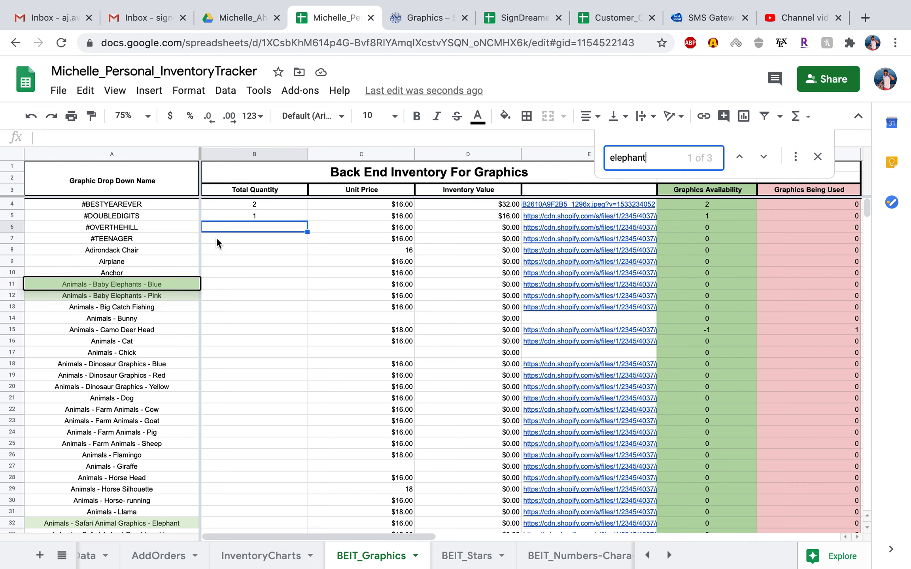
mouse_move(130, 285)
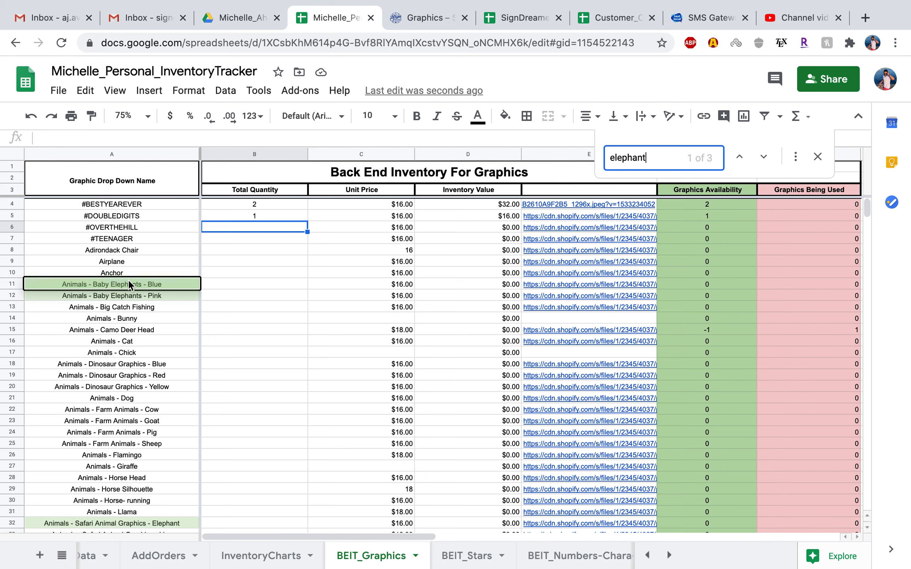
mouse_move(141, 303)
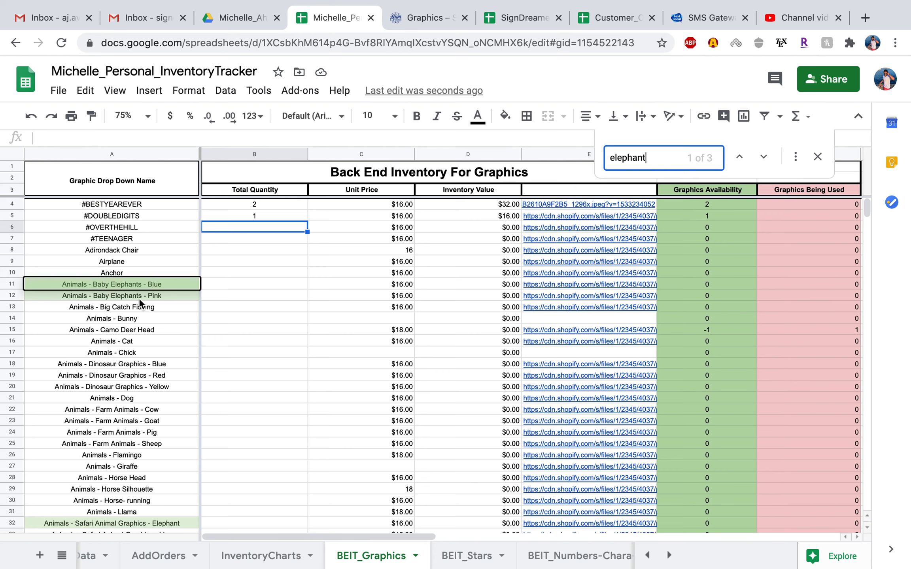
mouse_move(127, 511)
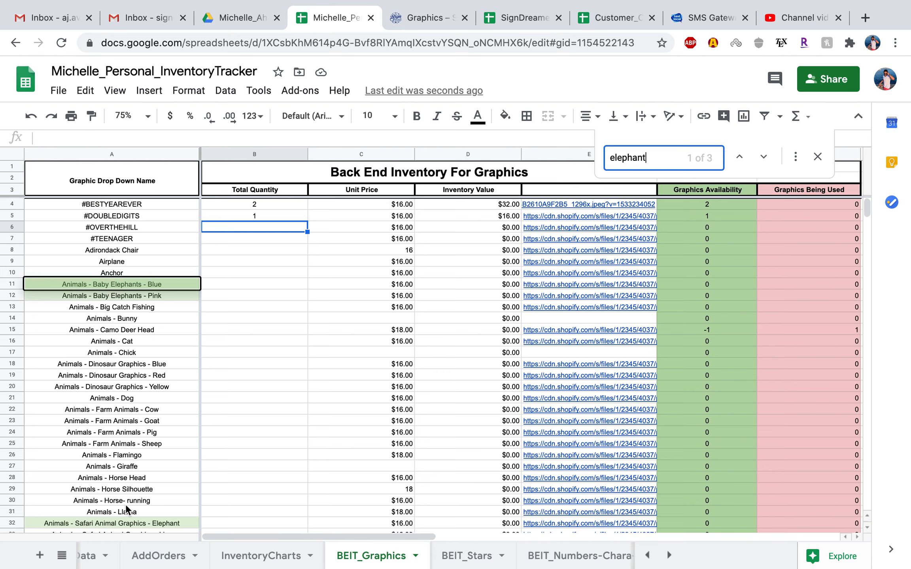
mouse_move(355, 367)
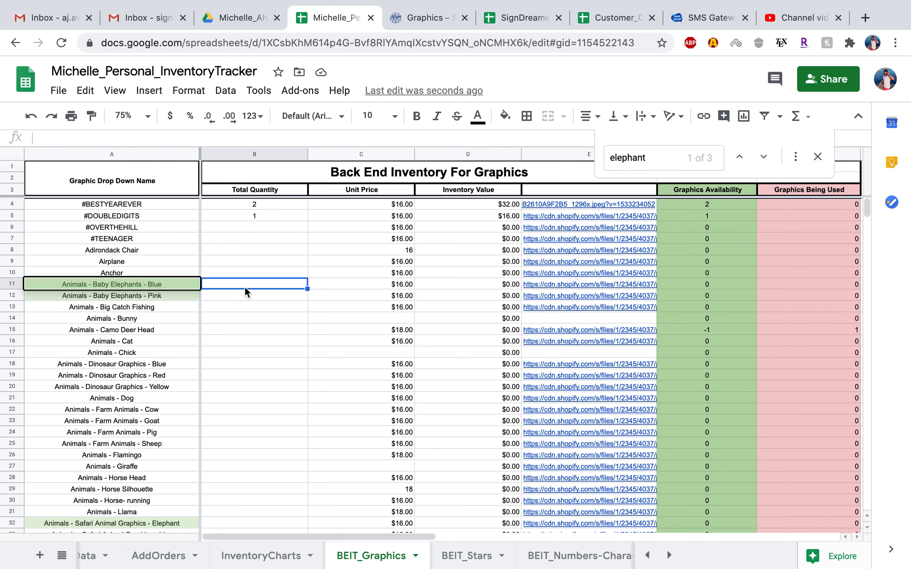
type("2")
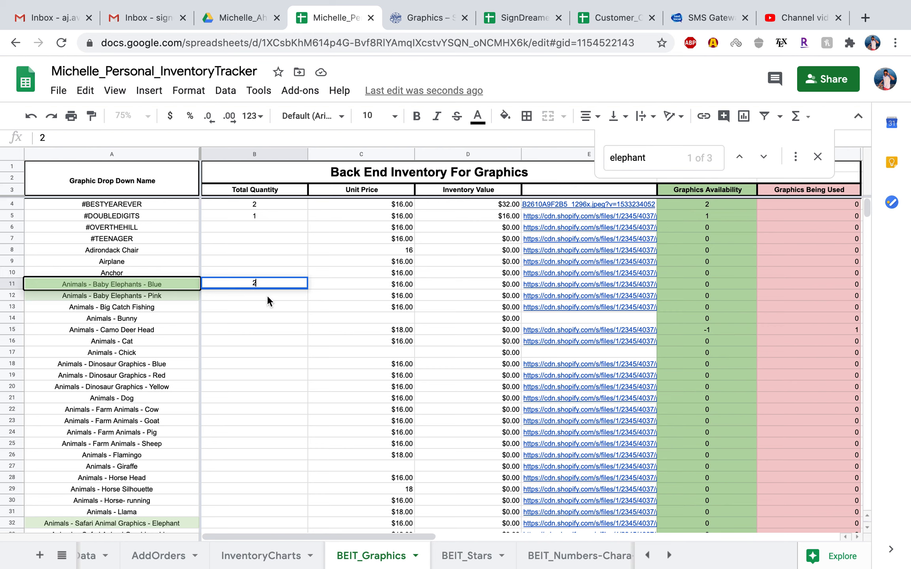
key("enter")
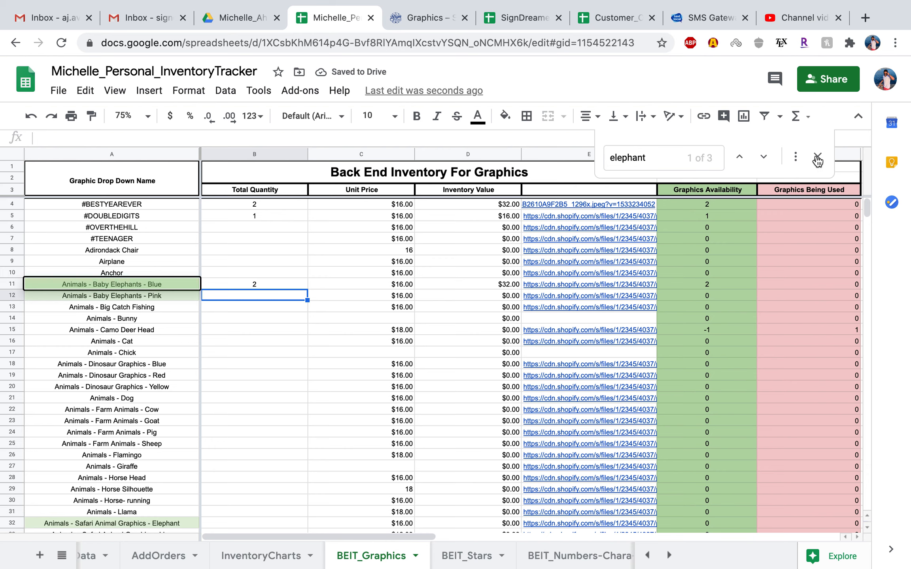
Step: Close the search and move to Order 1's graphic cells on the AddOrders sheet
left_click(817, 157)
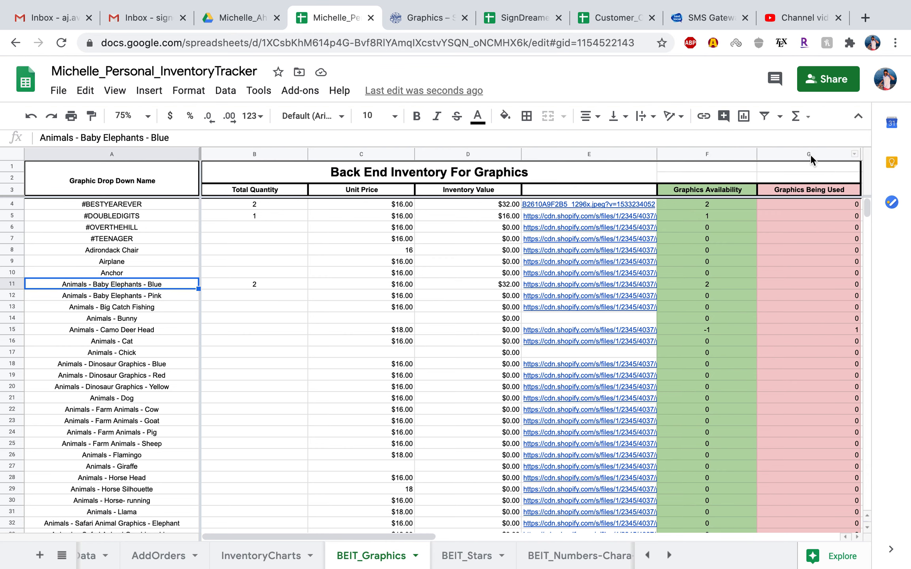
mouse_move(161, 556)
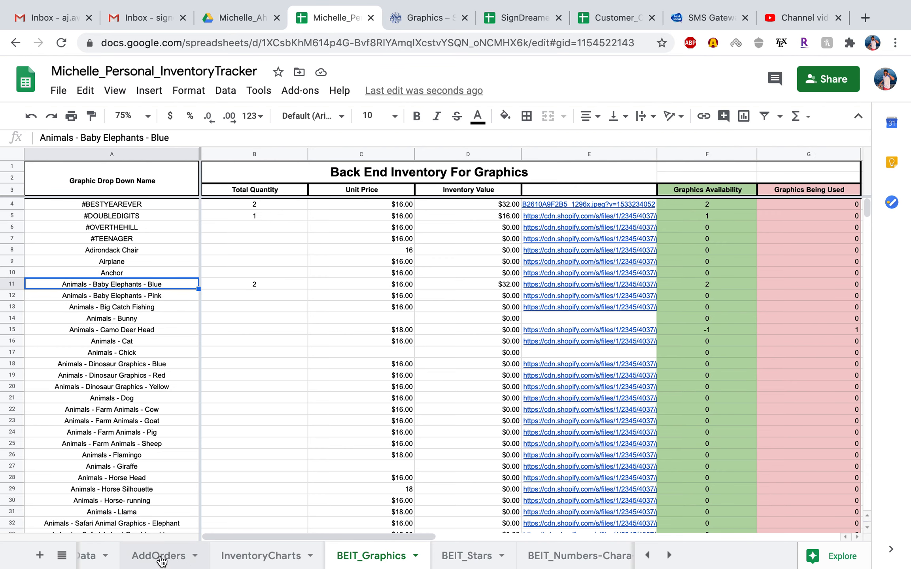
left_click(159, 556)
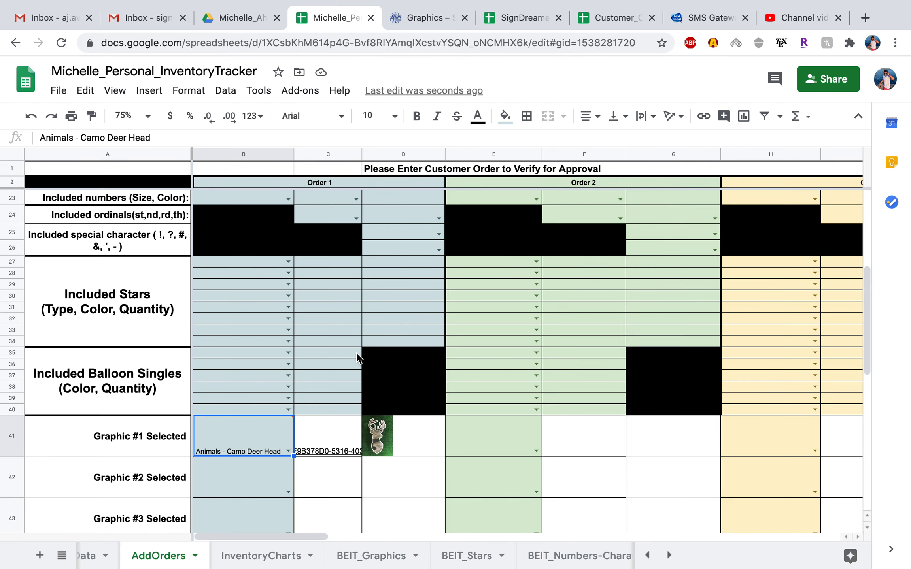
scroll("down", 3)
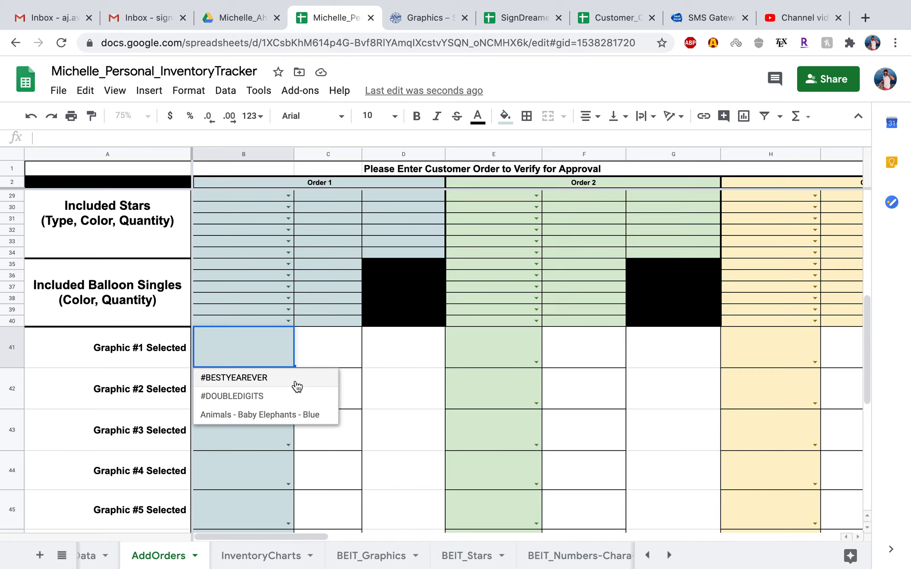
mouse_move(332, 361)
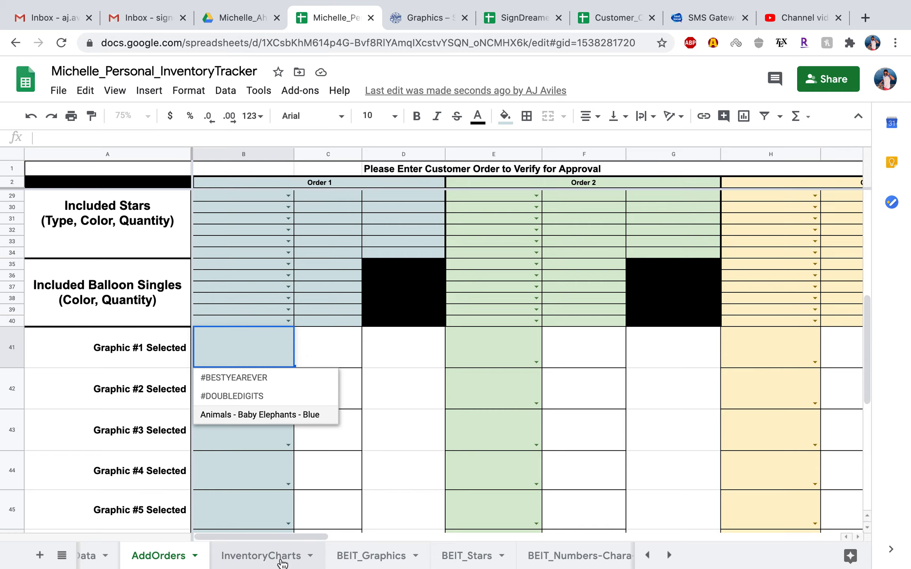
left_click(262, 556)
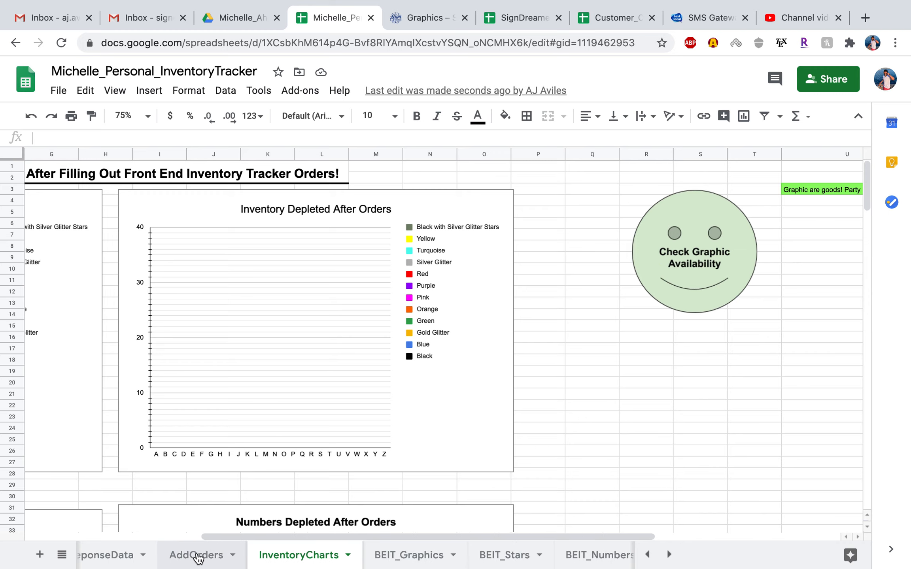
left_click(197, 556)
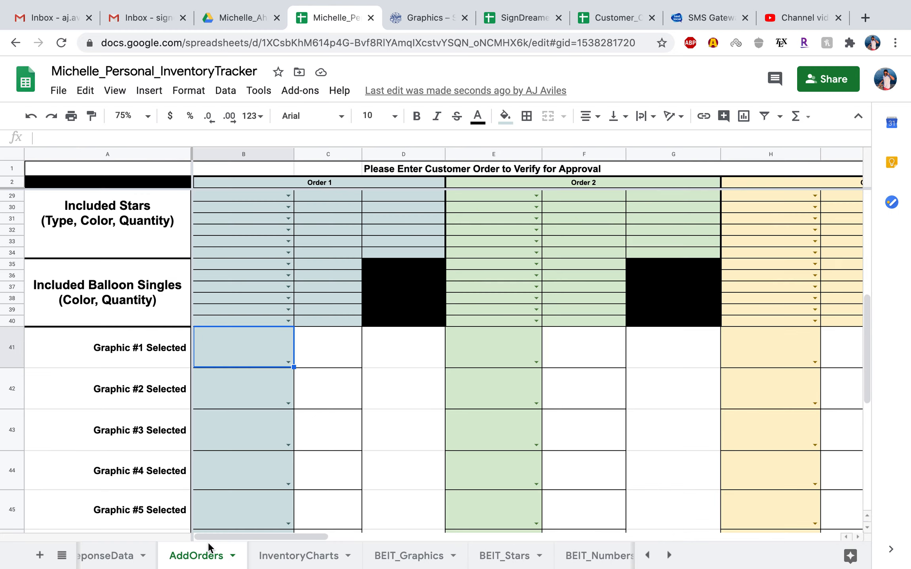
left_click(287, 363)
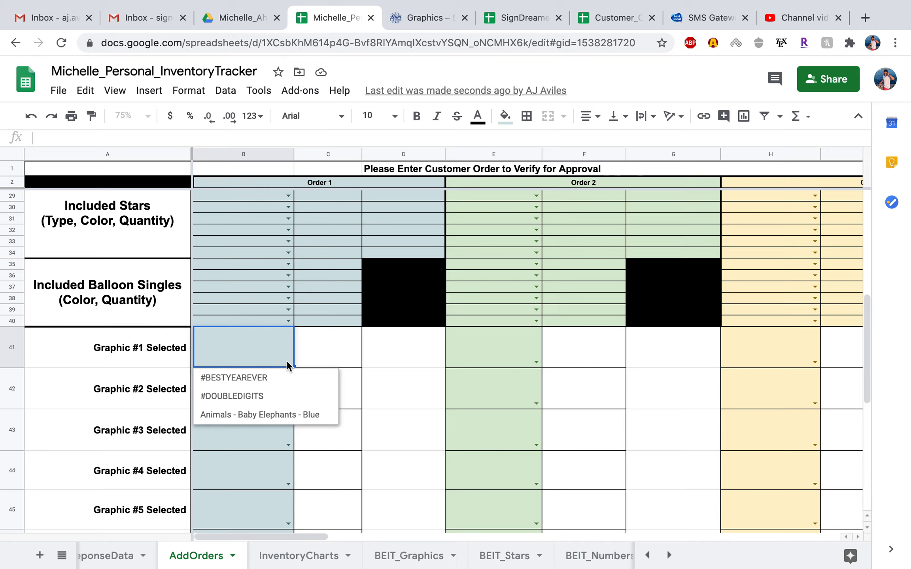
left_click(328, 348)
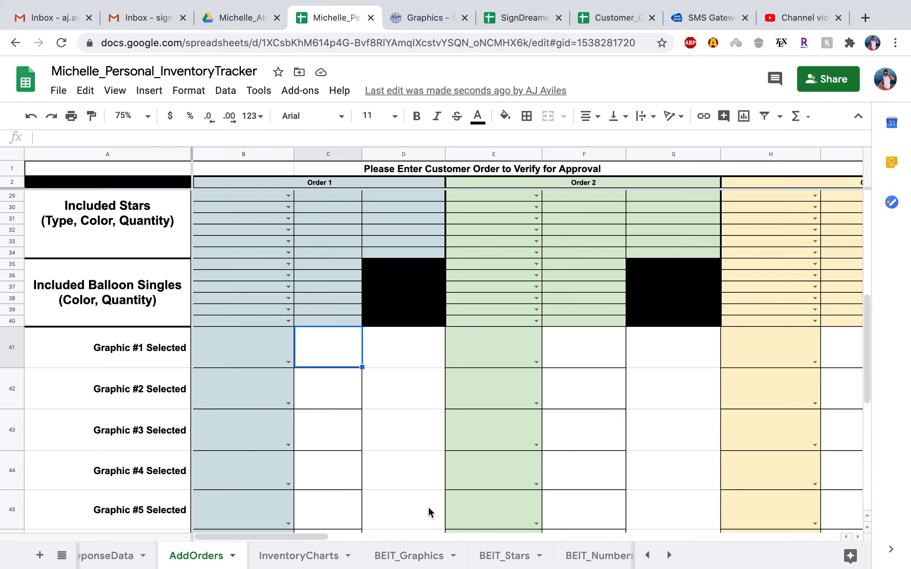
Step: Scroll BEIT_Graphics to the Christmas - Ornaments - Green row, then view the shop's Graphics page
left_click(408, 556)
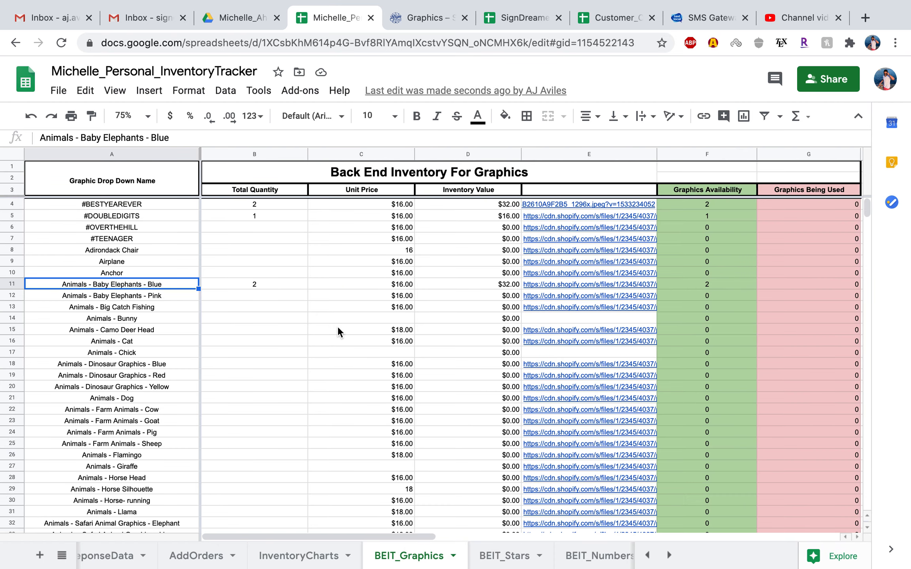
mouse_move(273, 214)
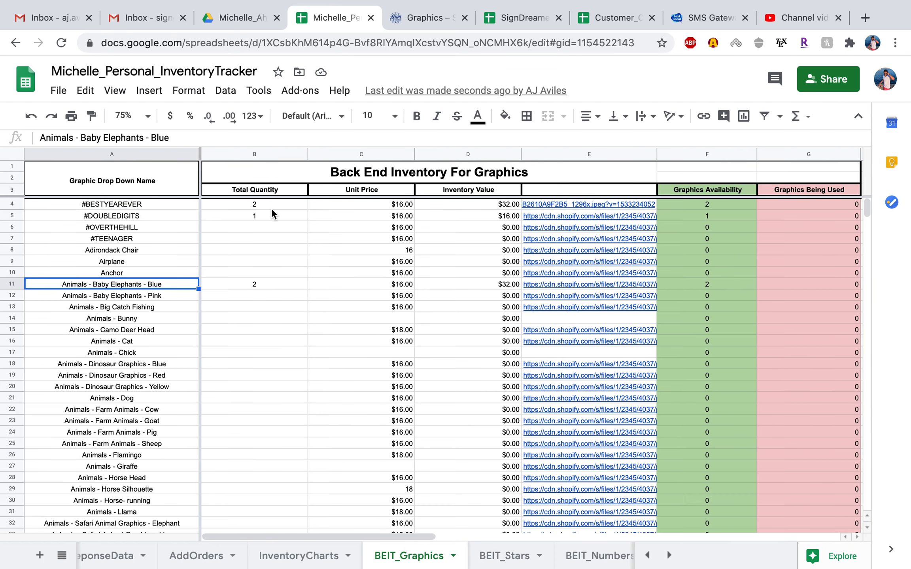
mouse_move(261, 233)
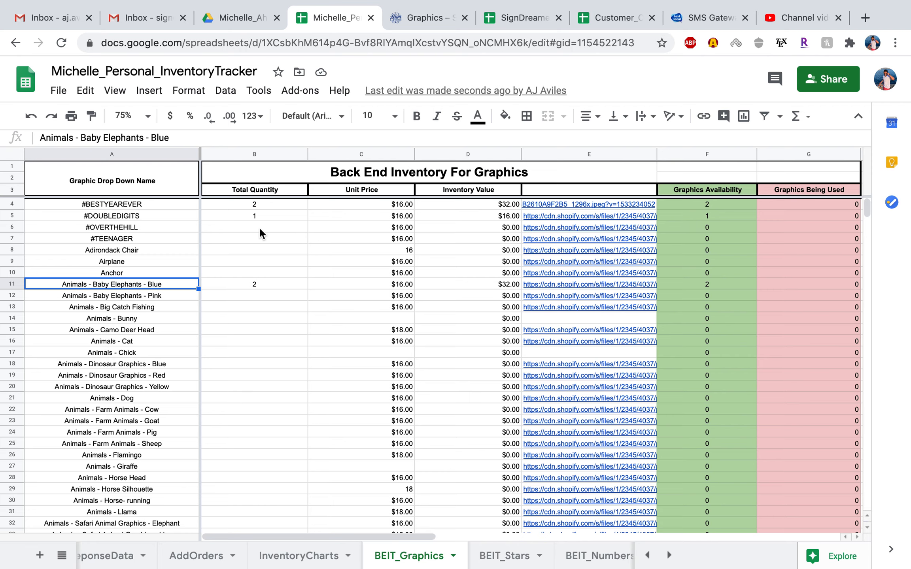
scroll("down", 3)
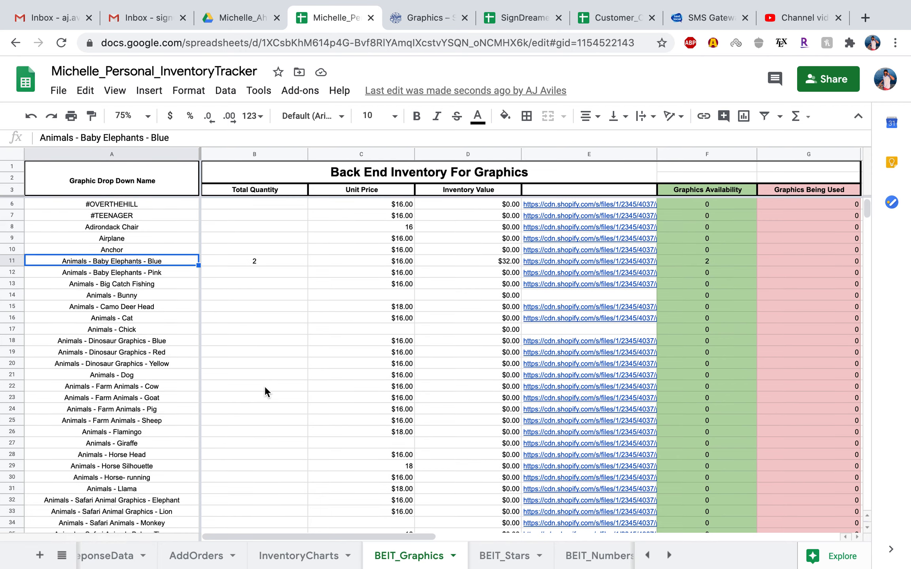
scroll("down", 3)
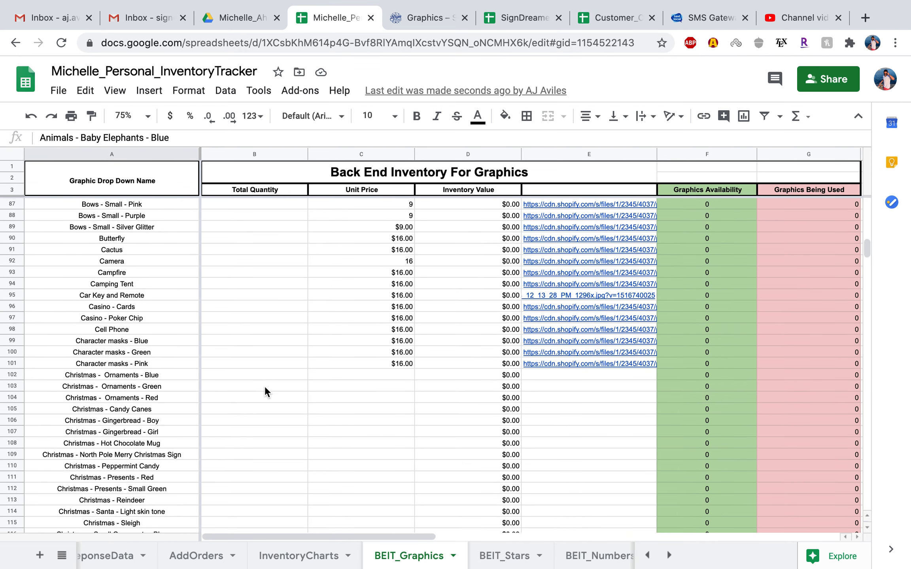
left_click(111, 386)
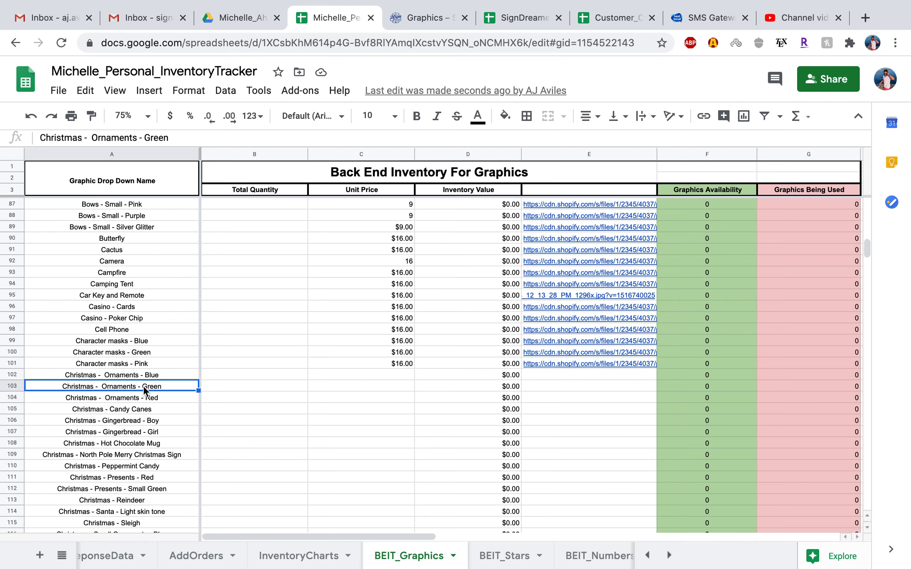
left_click(427, 17)
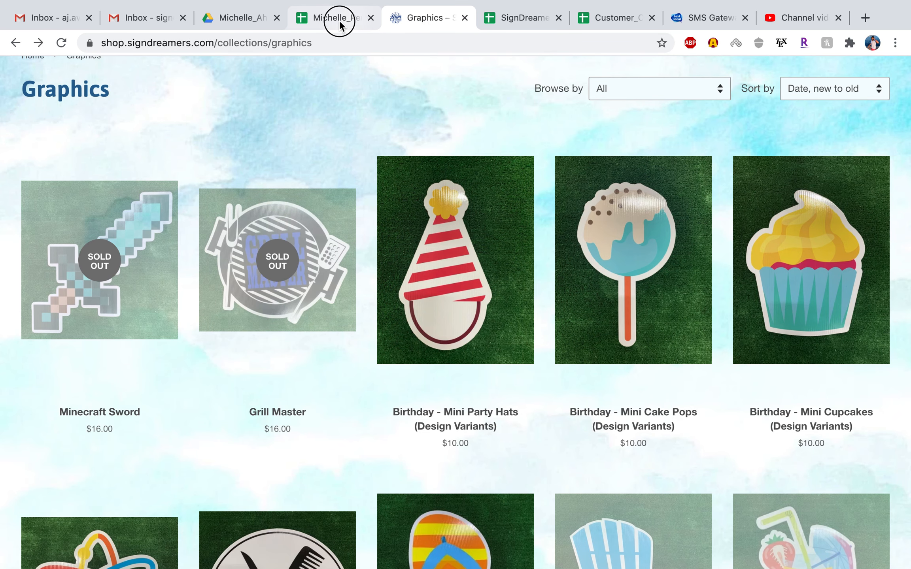
Step: Inspect the Christmas - Ornaments - Blue row's link cell and name, then view the Mini Party Hats page
left_click(333, 17)
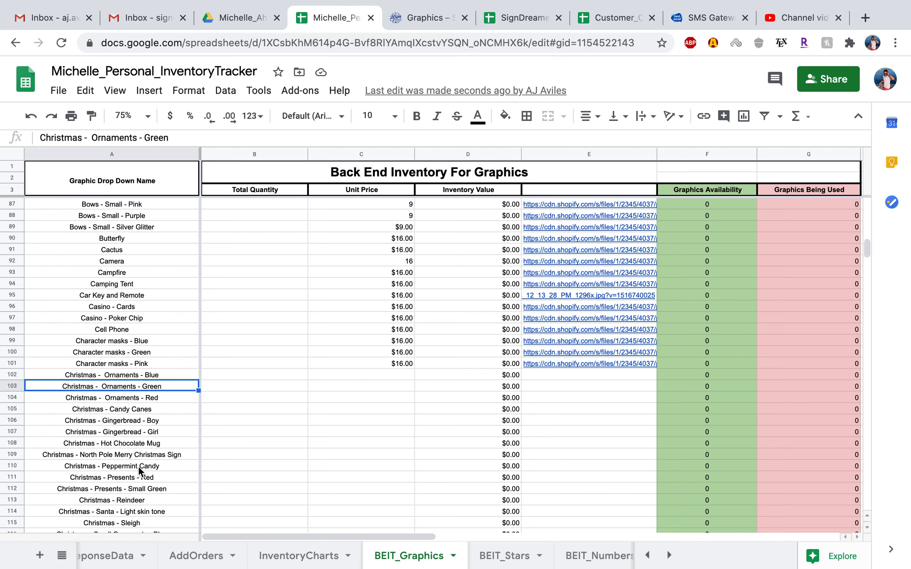
left_click(588, 375)
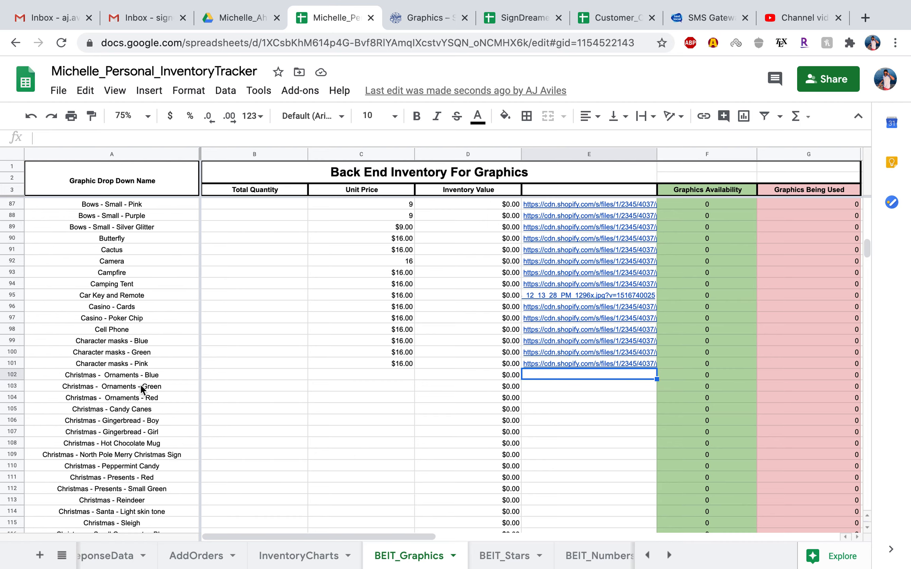
mouse_move(126, 379)
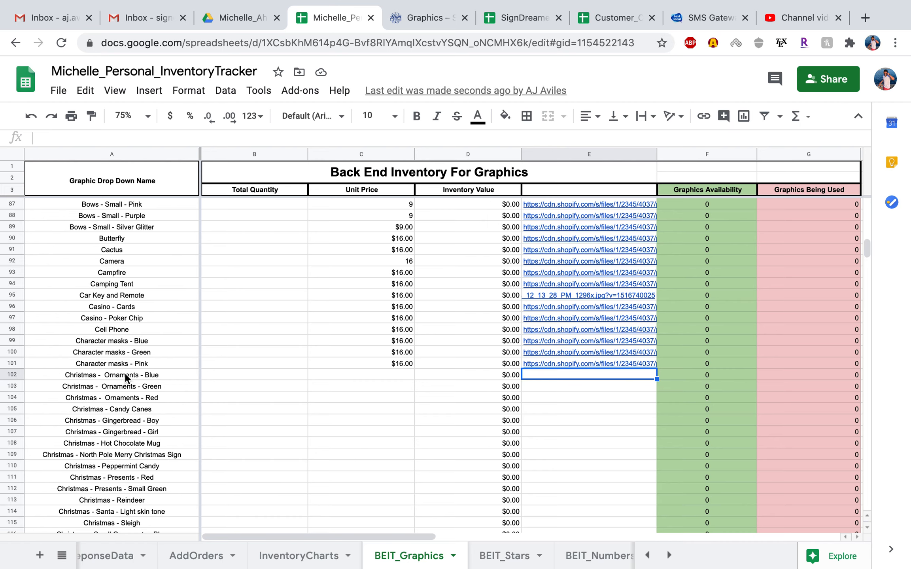
left_click(111, 374)
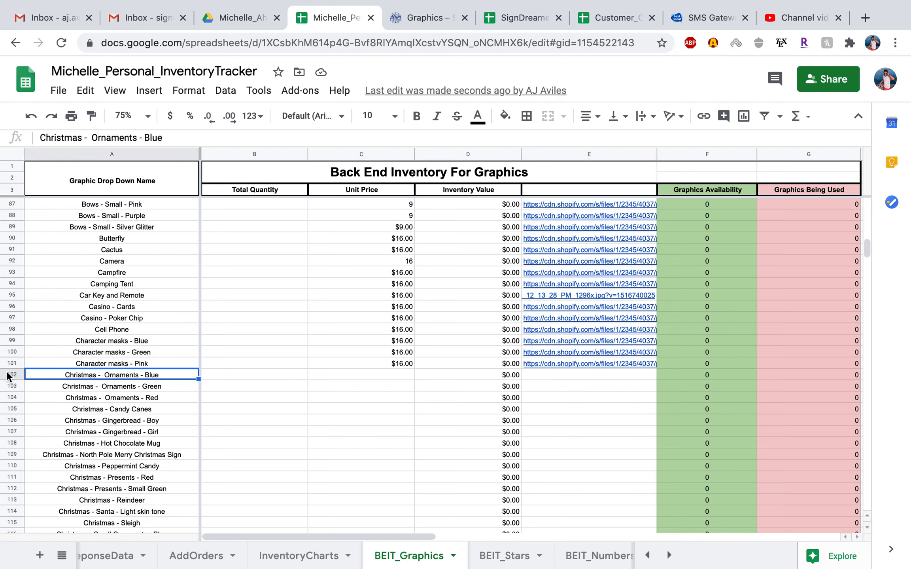
left_click(10, 374)
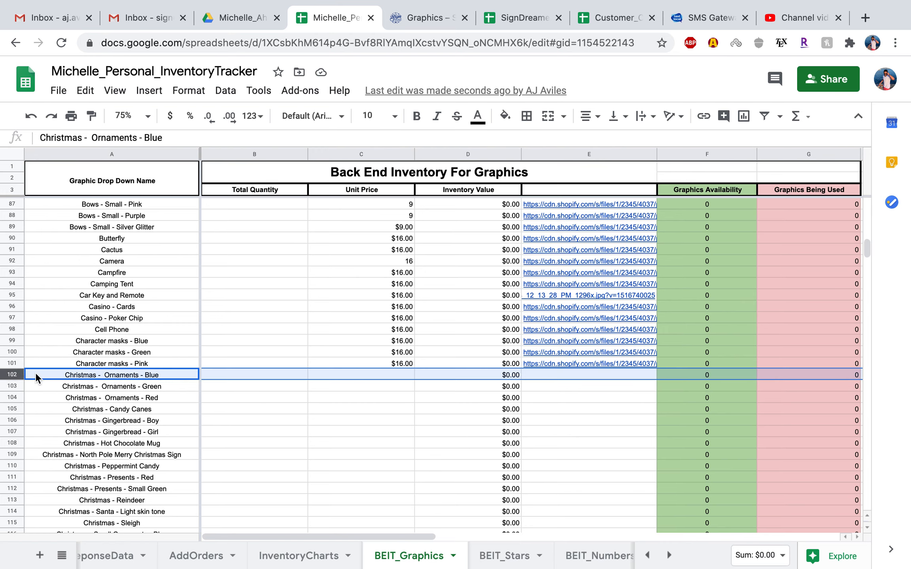
mouse_move(157, 379)
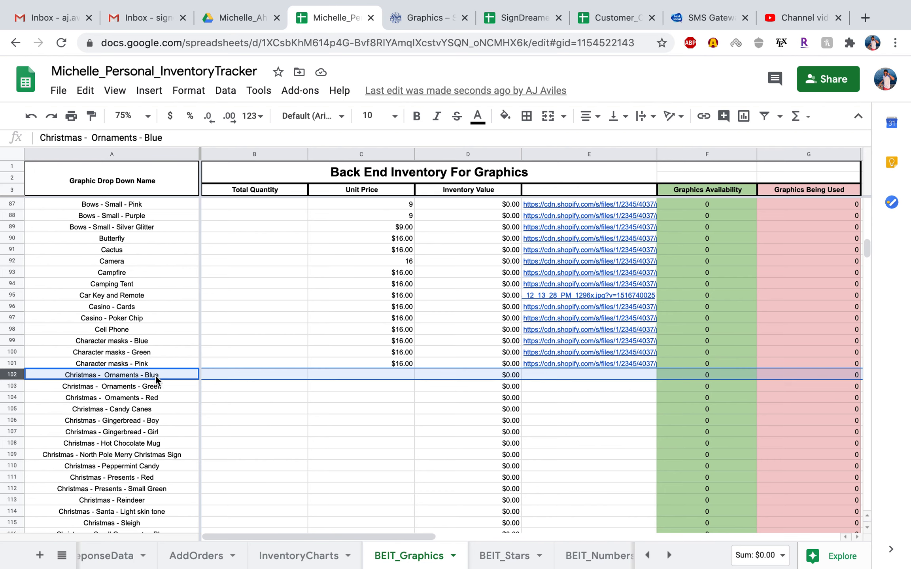
left_click(429, 18)
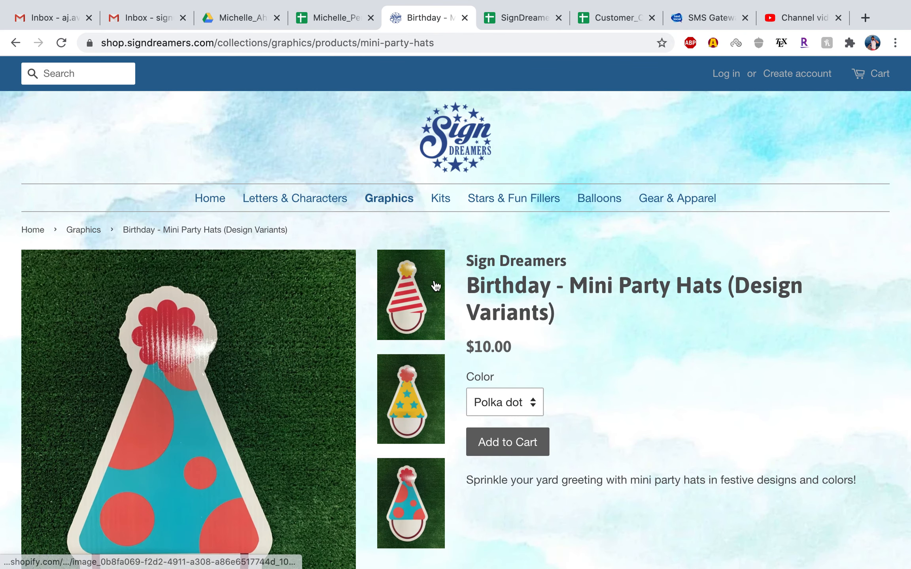
Step: Bring up image actions on the polka dot hat picture, then return to the spreadsheet
scroll("down", 3)
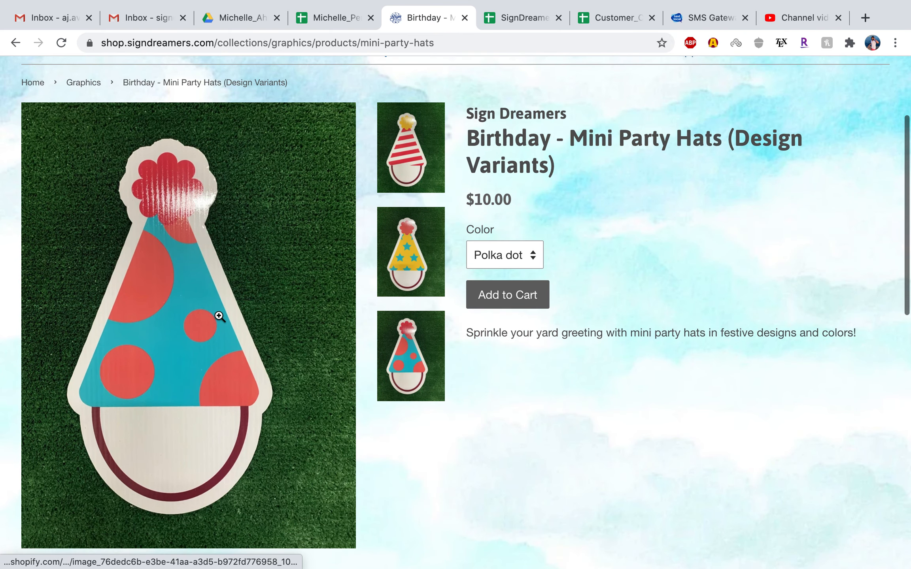
right_click(218, 315)
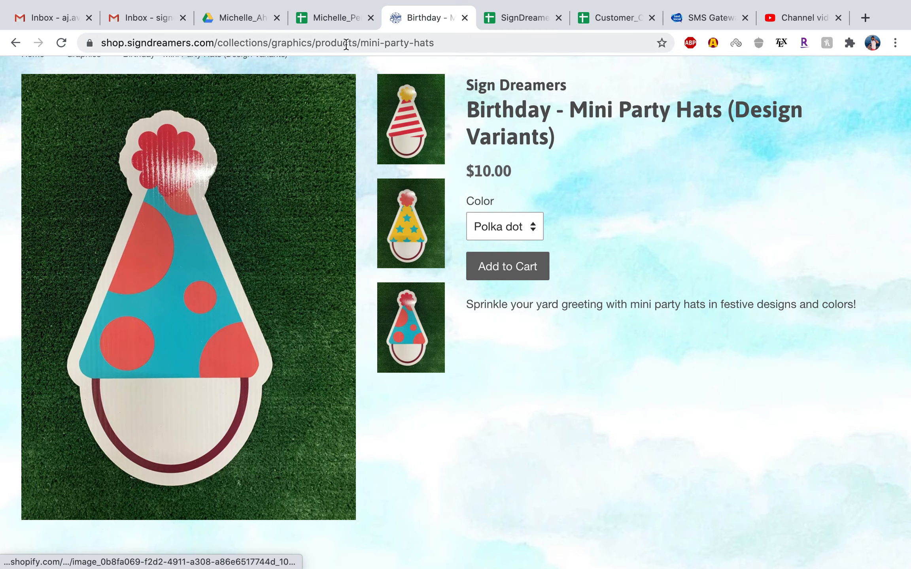
left_click(333, 18)
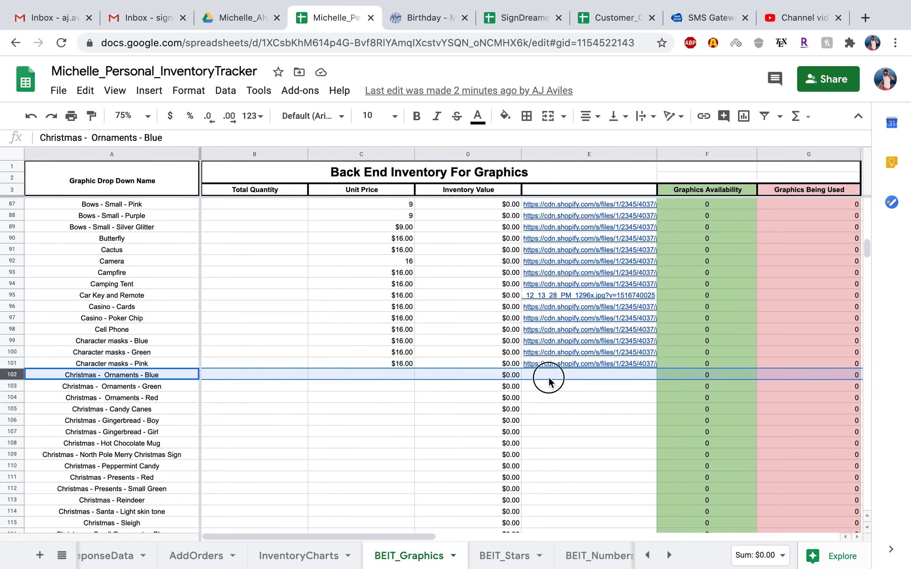
Step: Scroll down to the Easter, Emojis and Fall rows and start an in-sheet search
left_click(588, 375)
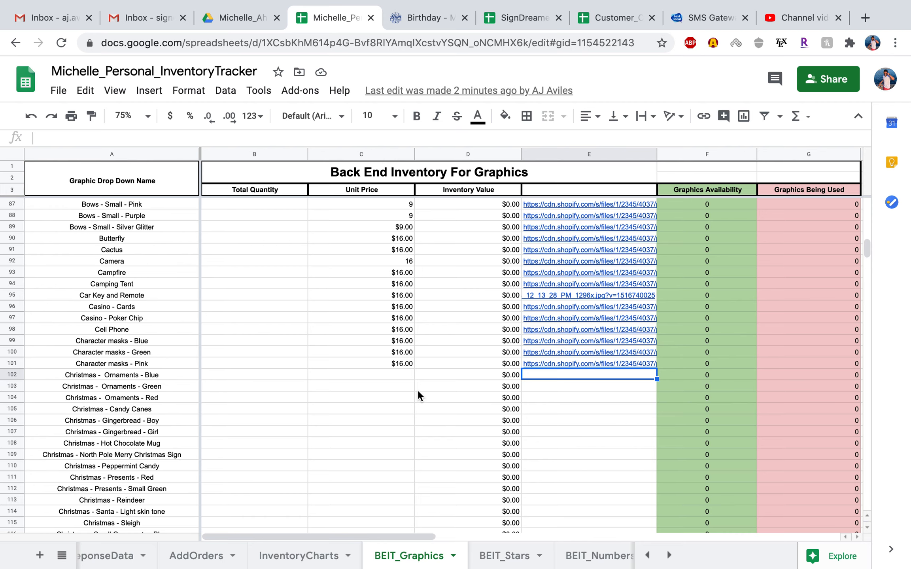
mouse_move(171, 381)
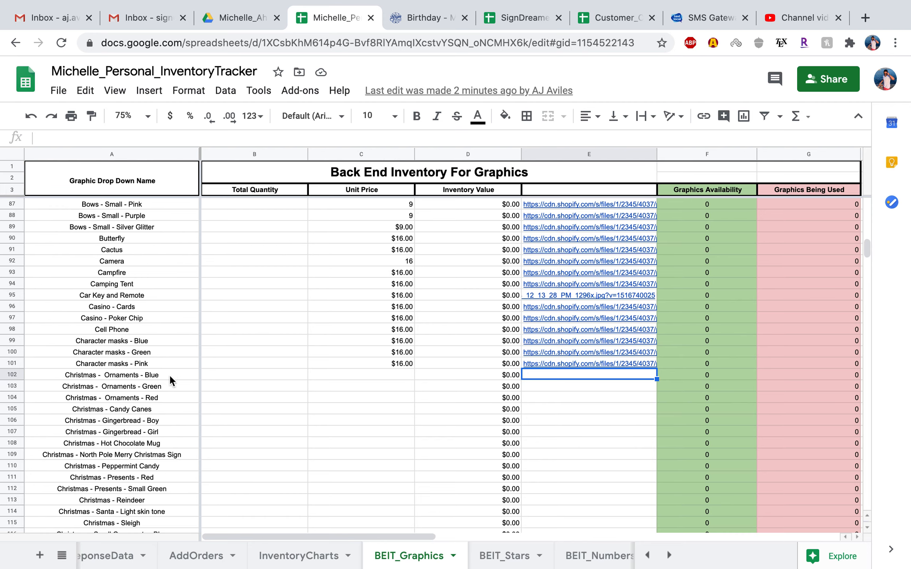
scroll("down", 3)
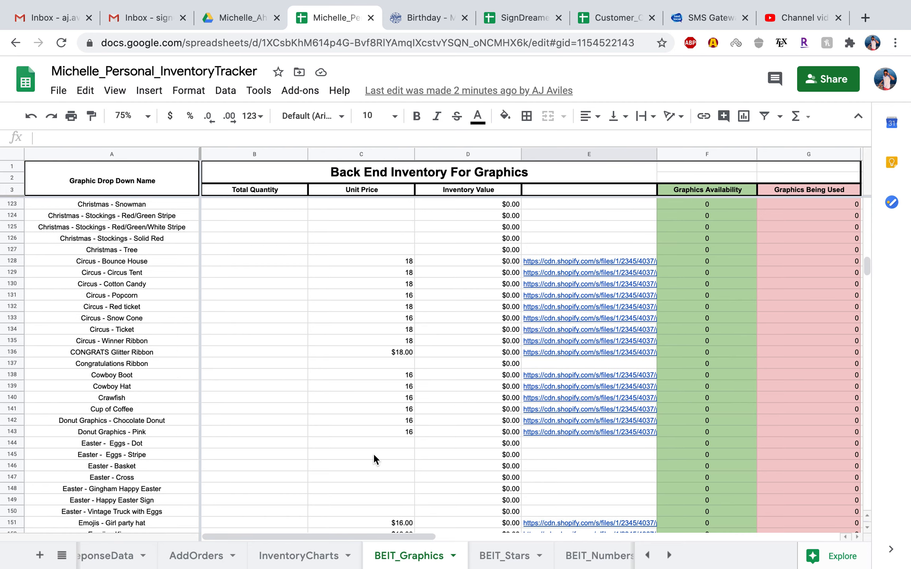
scroll("down", 3)
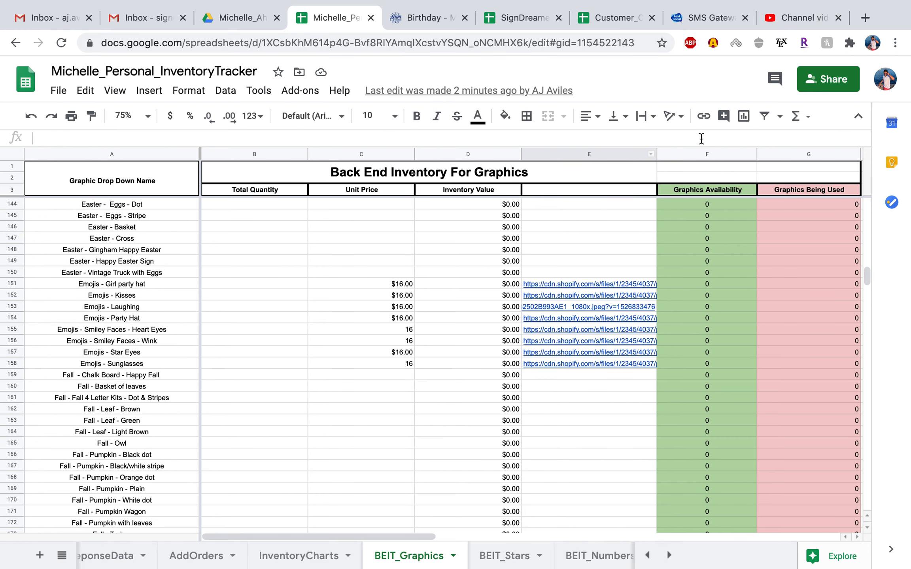
key("Ctrl+f")
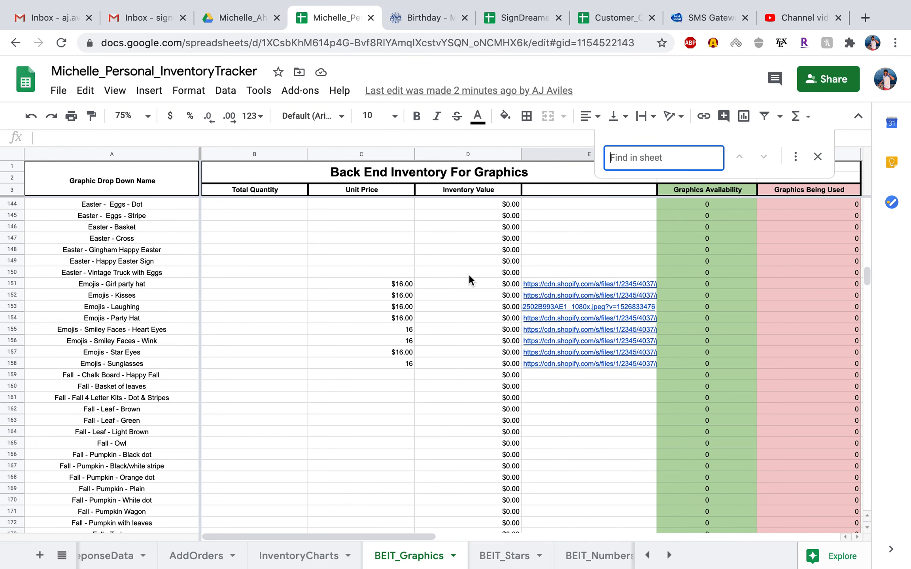
Step: Check the shop's graphics listing, then search the sheet for Minecraft and find 0 matches
left_click(428, 17)
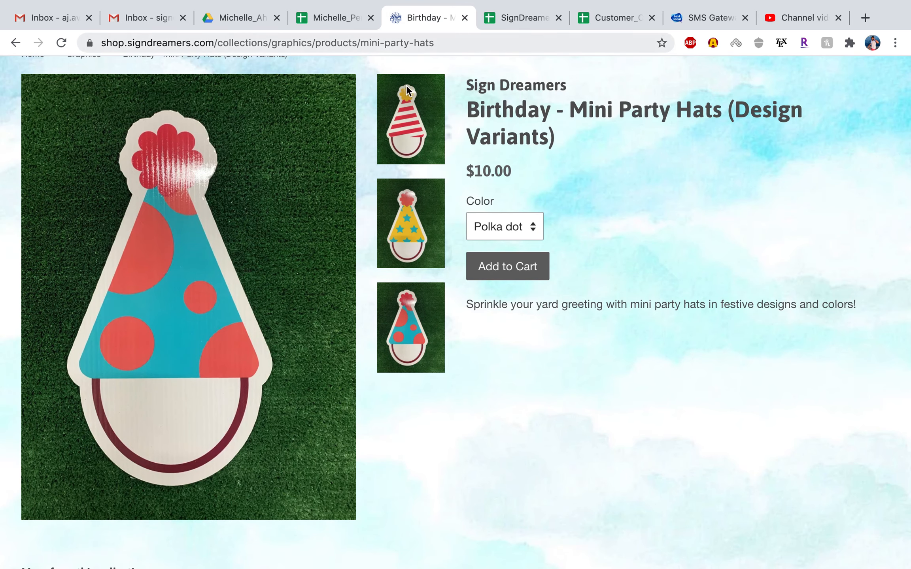
left_click(15, 42)
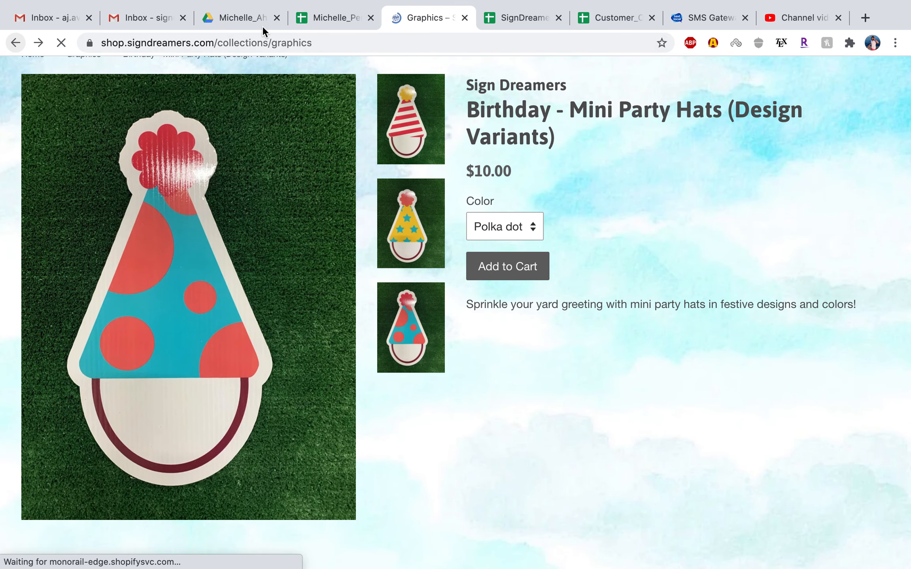
left_click(15, 41)
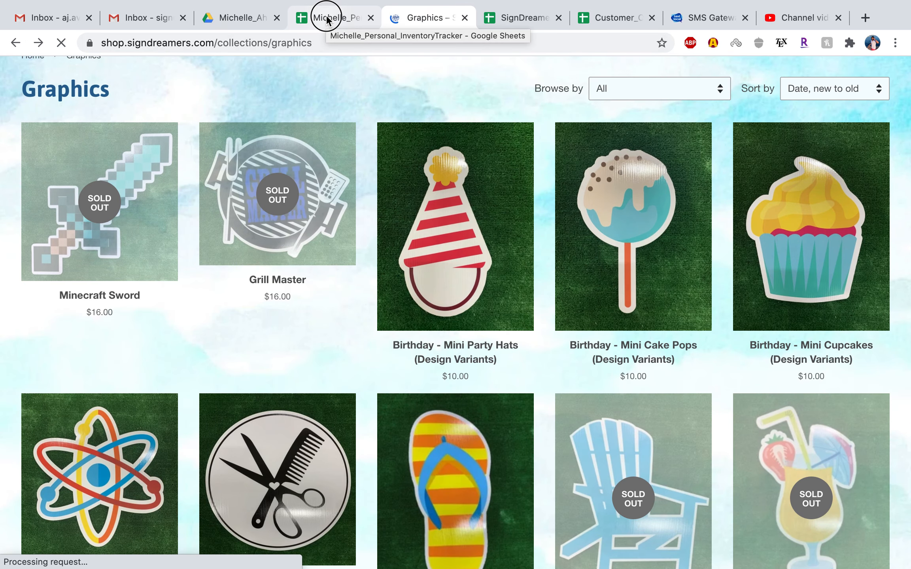
left_click(332, 17)
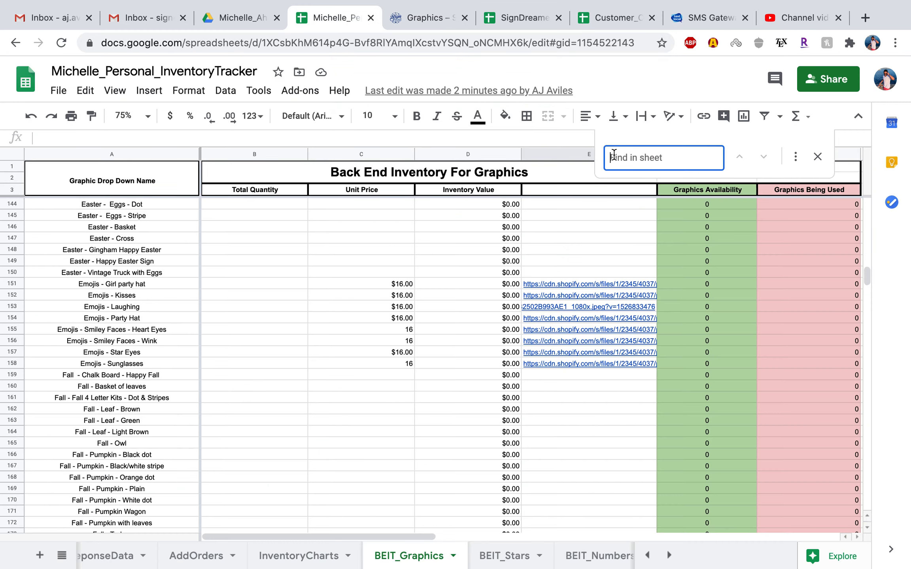
type("Mincecraft")
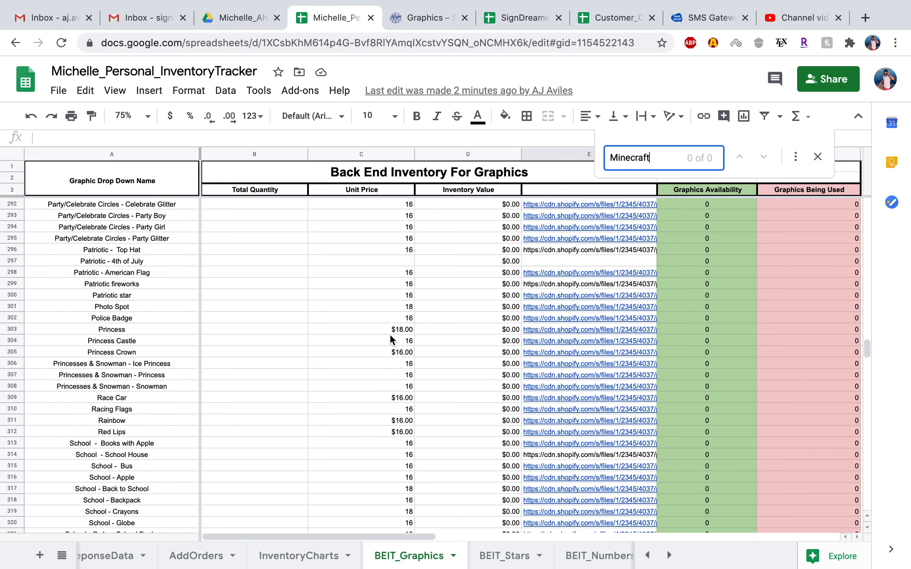
Step: Add a Minecraft row at row 385 with total quantity 1, then view the shop's graphics listing
scroll("down", 3)
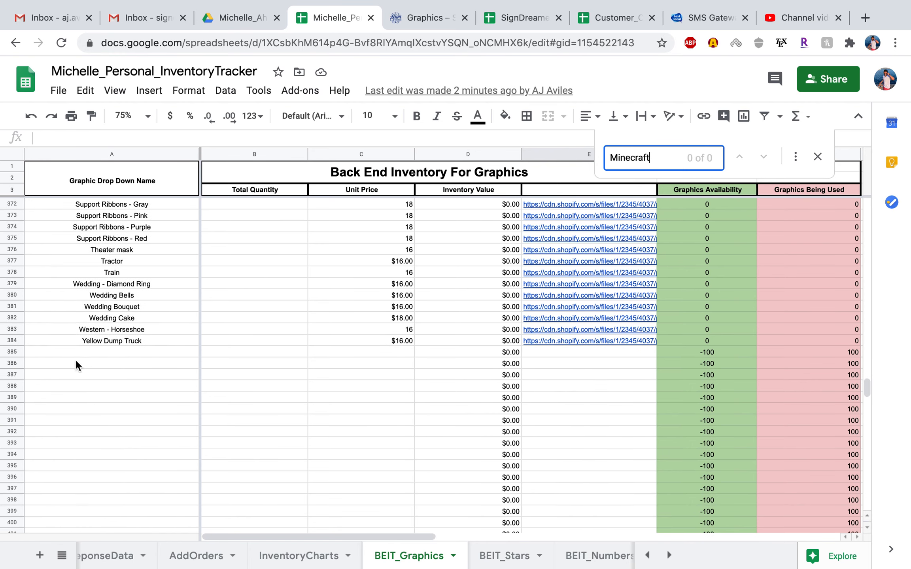
left_click(112, 352)
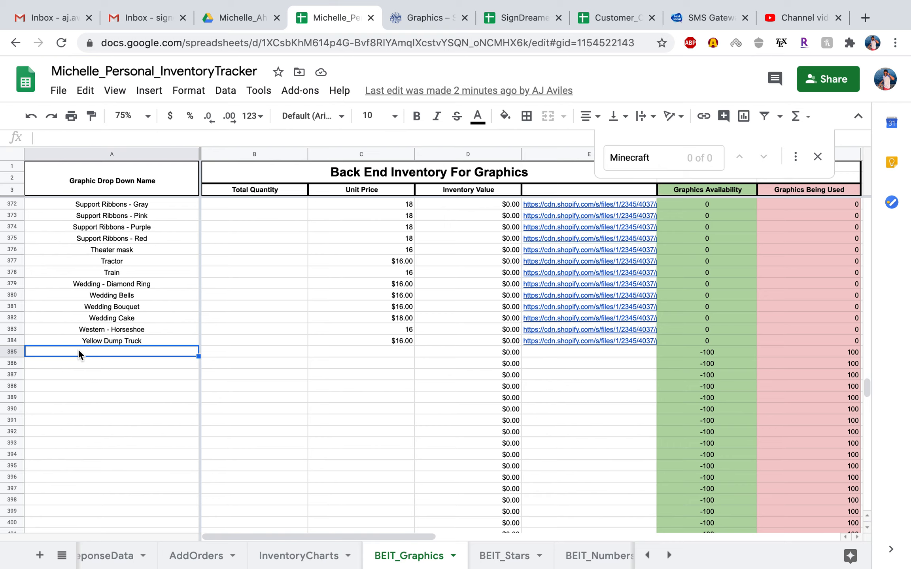
type("Minecraft")
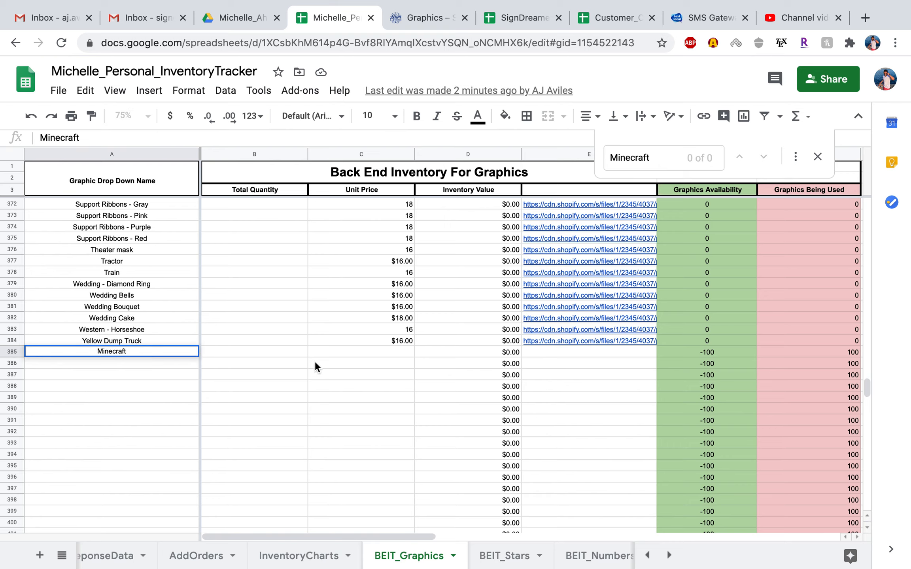
left_click(253, 352)
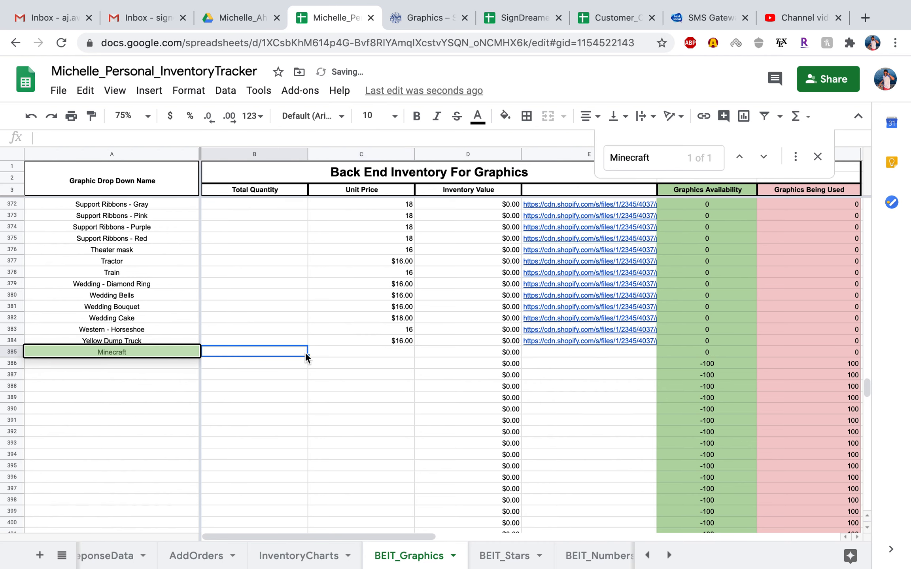
type("1")
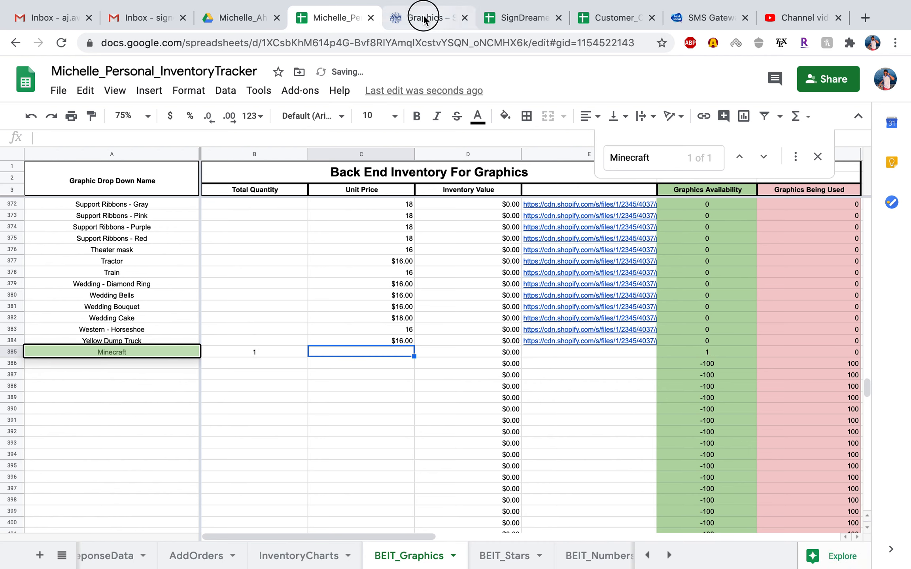
left_click(427, 17)
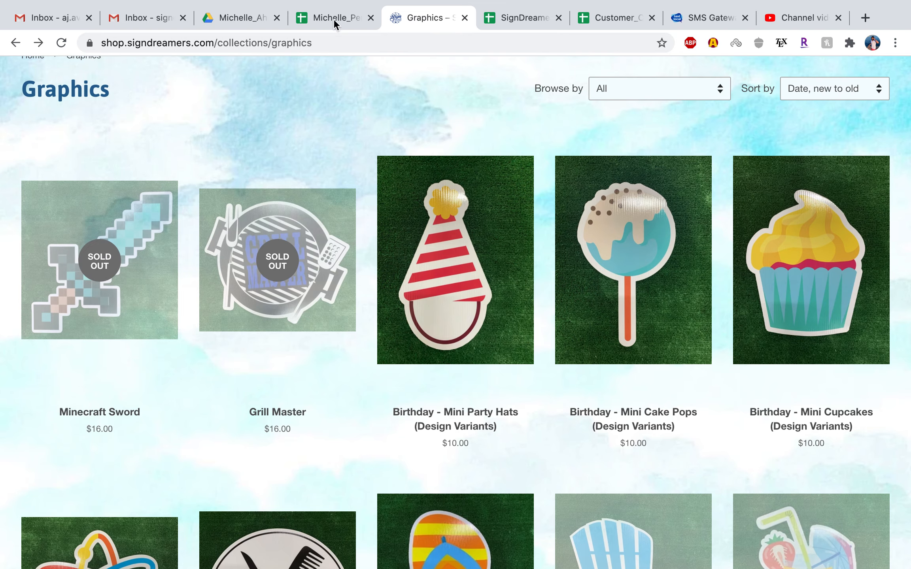
Step: Check the Minecraft Sword product page in the shop and return to the inventory spreadsheet
left_click(331, 18)
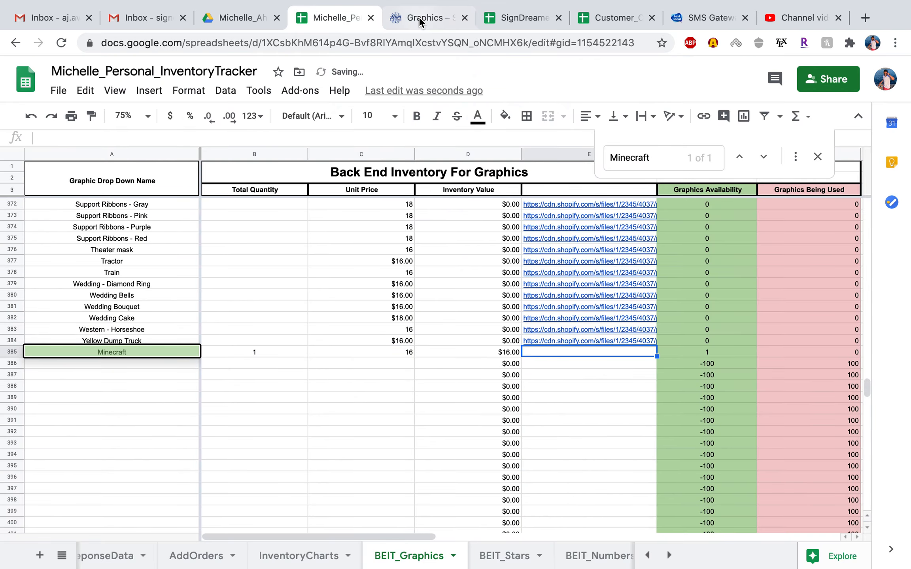
left_click(426, 17)
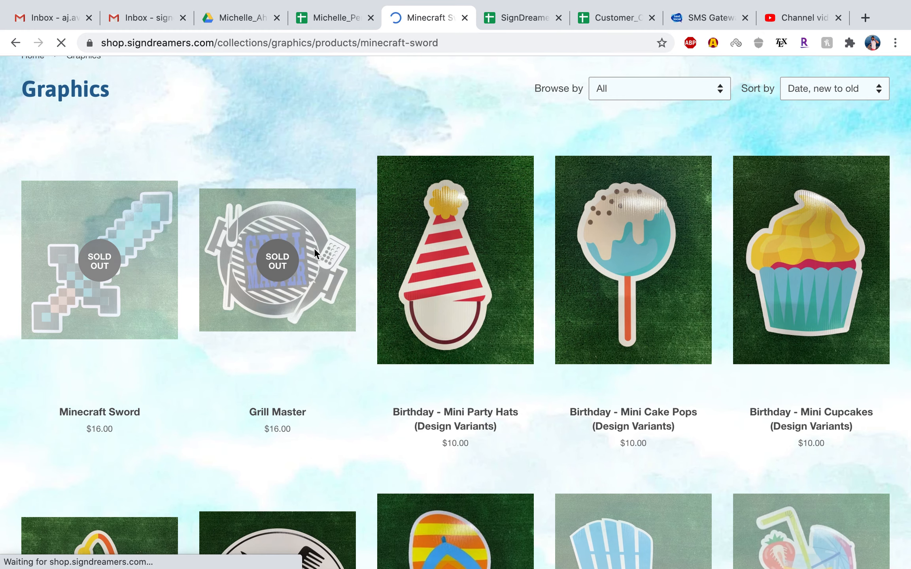
left_click(99, 260)
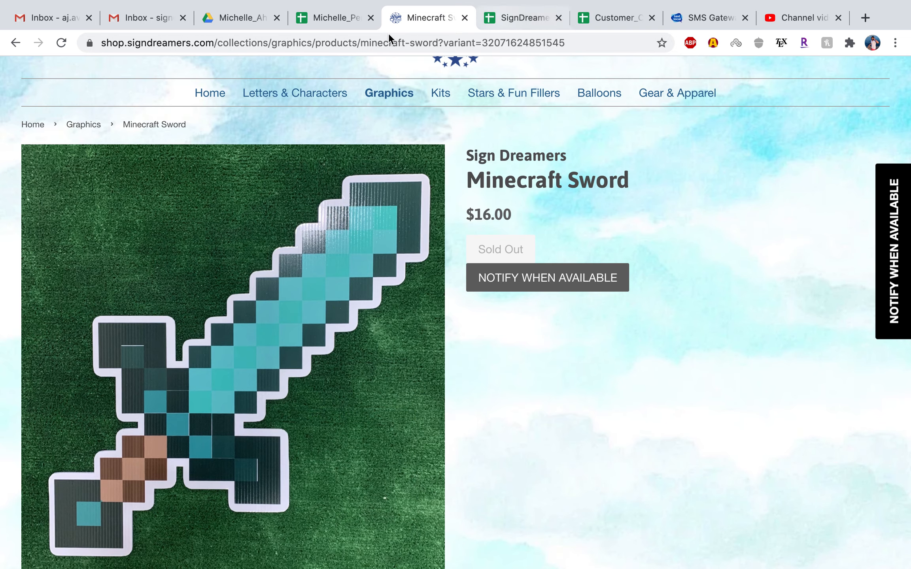
left_click(332, 17)
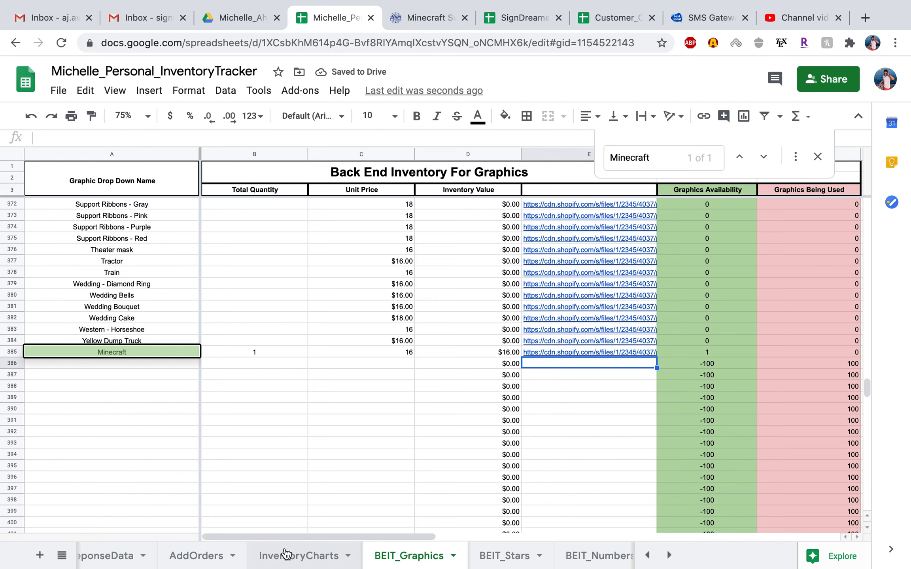
Step: On AddOrders, set Order 1's Graphic #1 to Minecraft so the sword image shows beside it
left_click(195, 555)
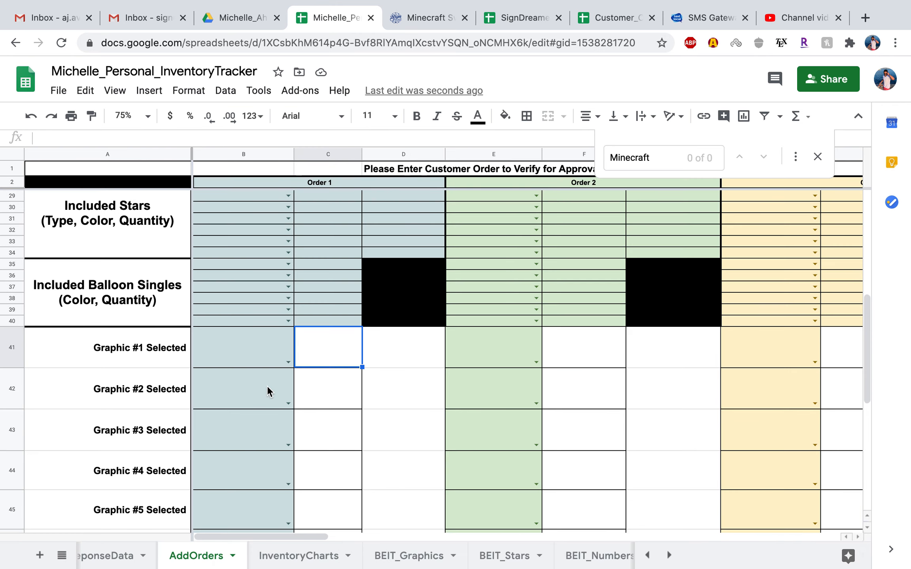
left_click(289, 363)
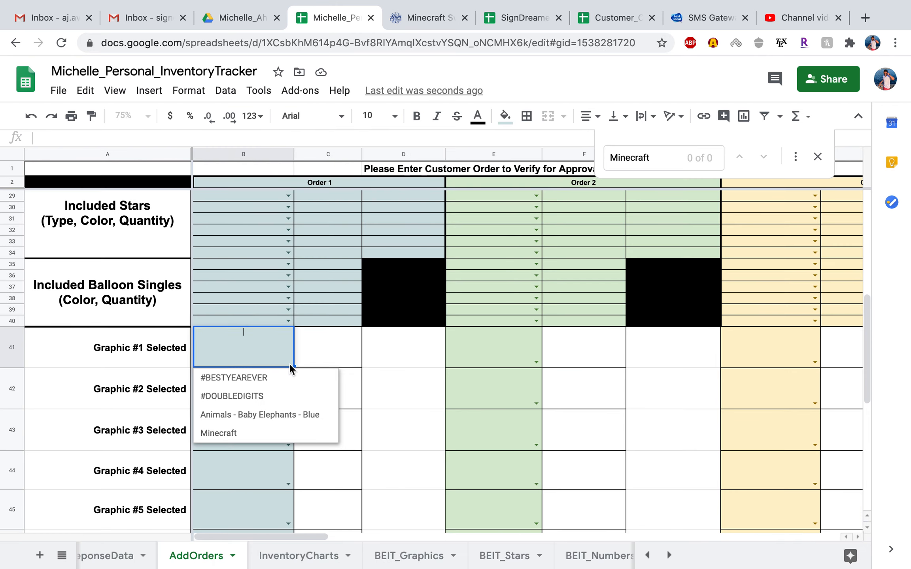
left_click(219, 432)
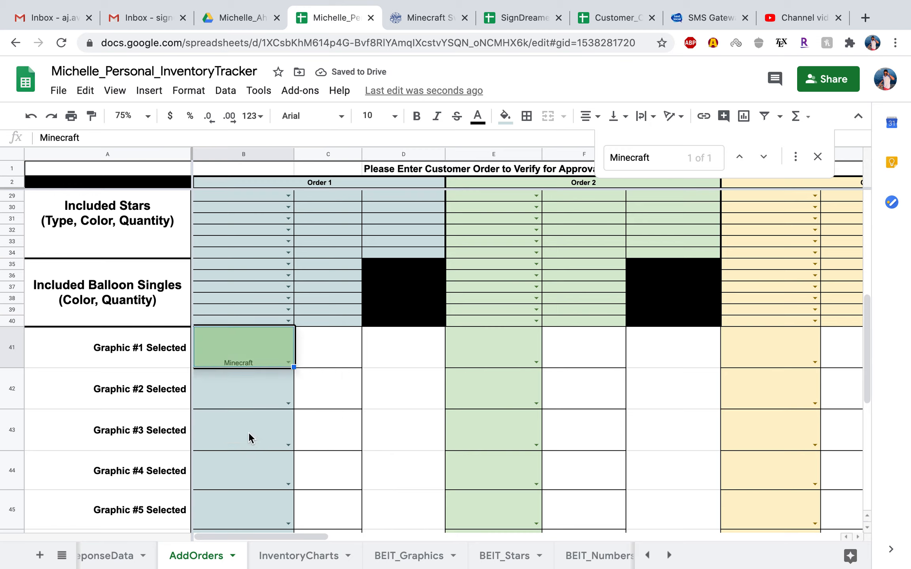
mouse_move(316, 357)
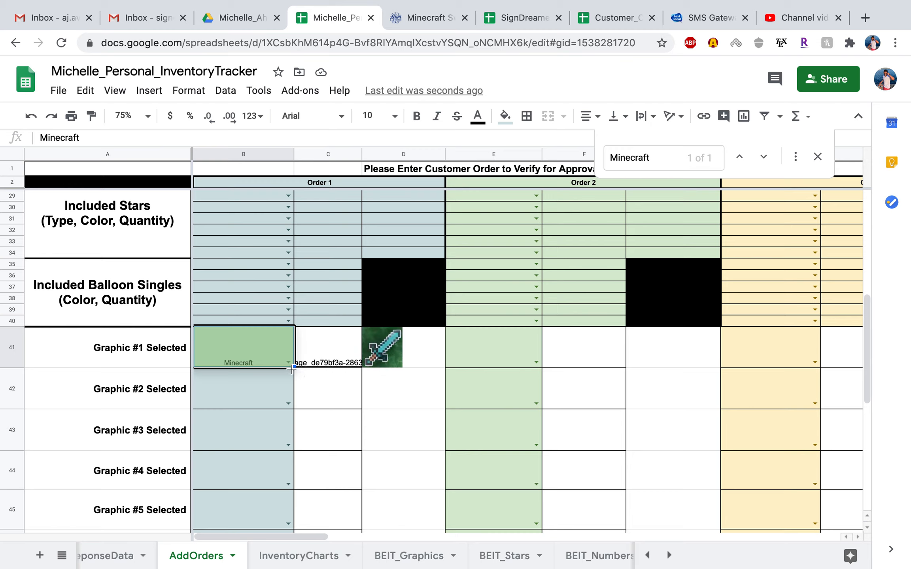
left_click(409, 556)
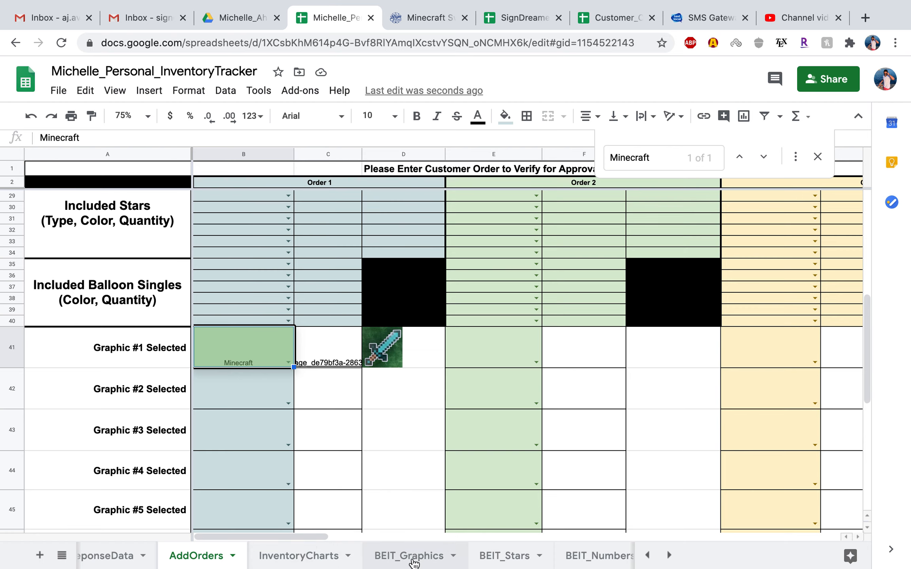
Step: On BEIT_Graphics, select the inventory range from A4 down toward G402, passing the Minecraft row
left_click(409, 556)
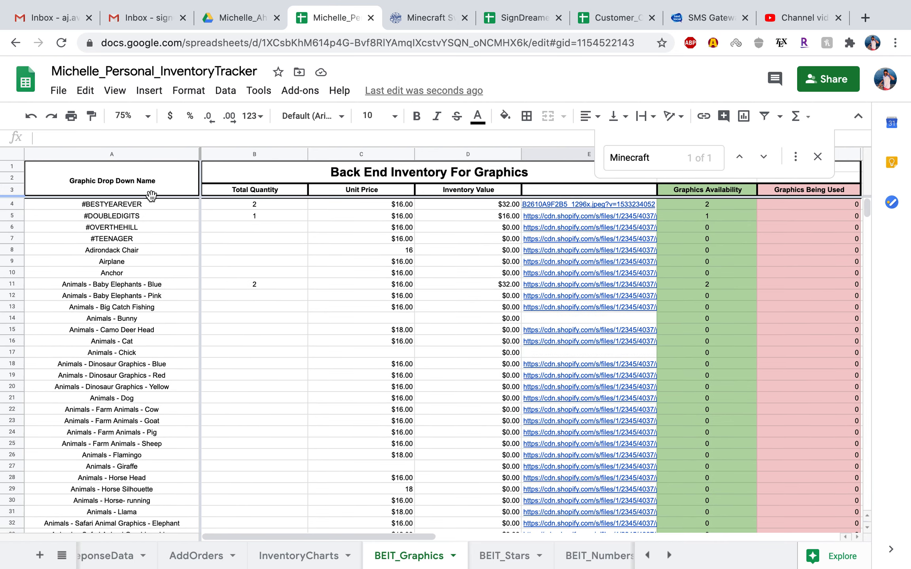
left_click(112, 204)
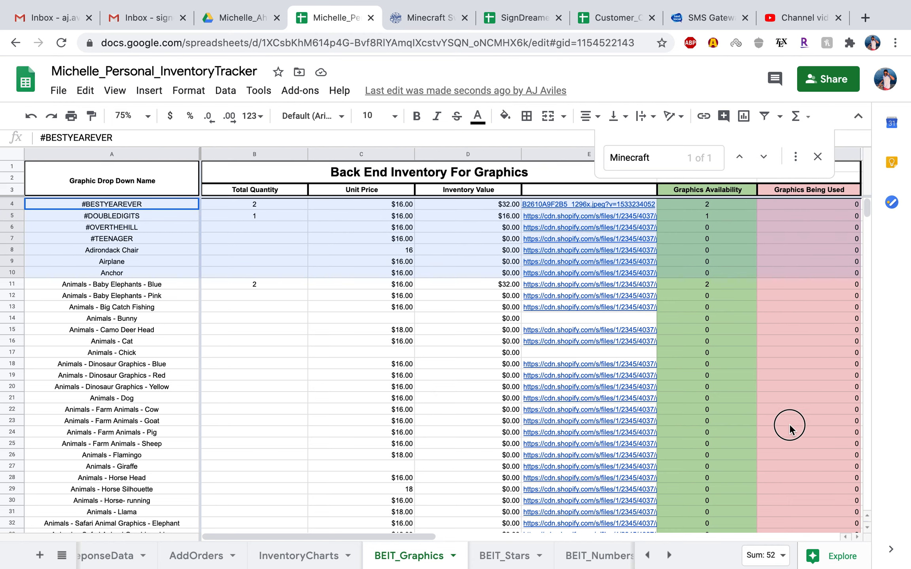
scroll("down", 3)
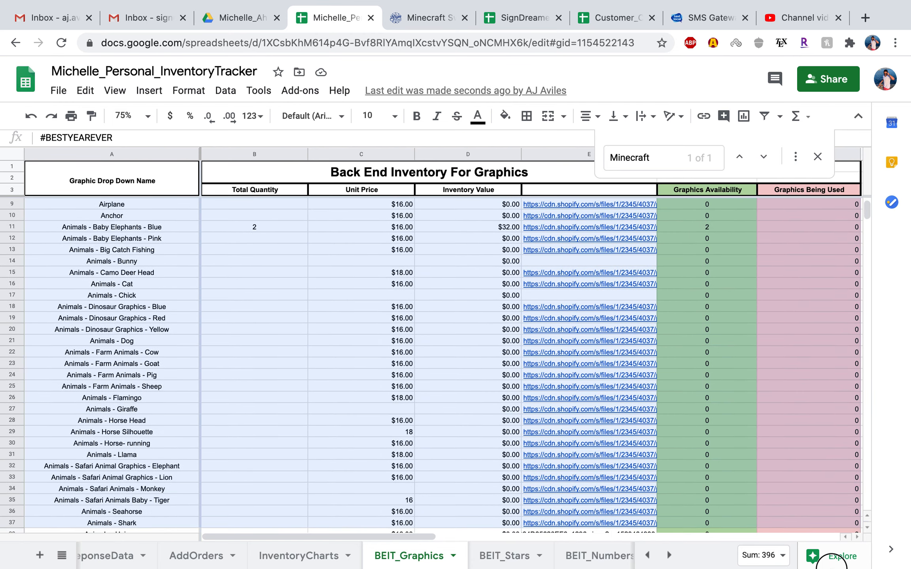
scroll("down", 3)
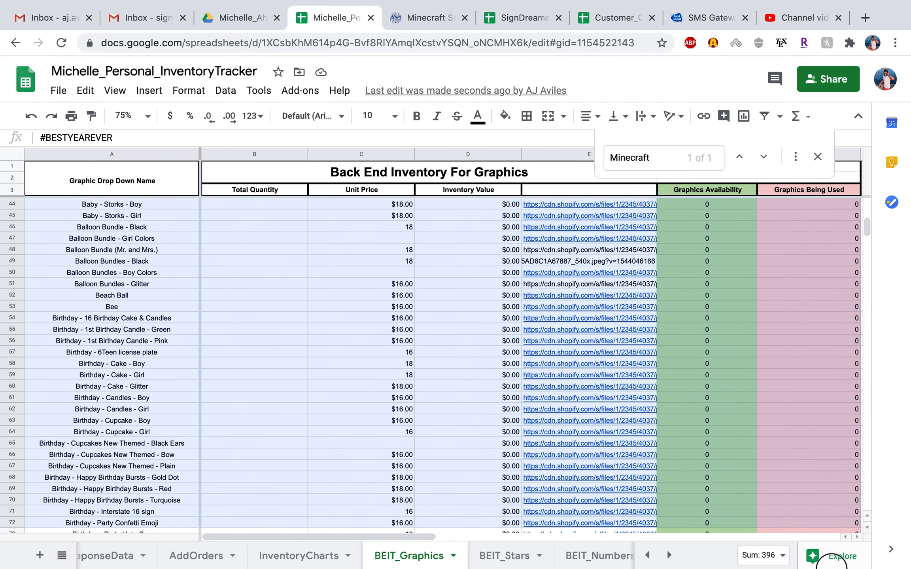
scroll("down", 3)
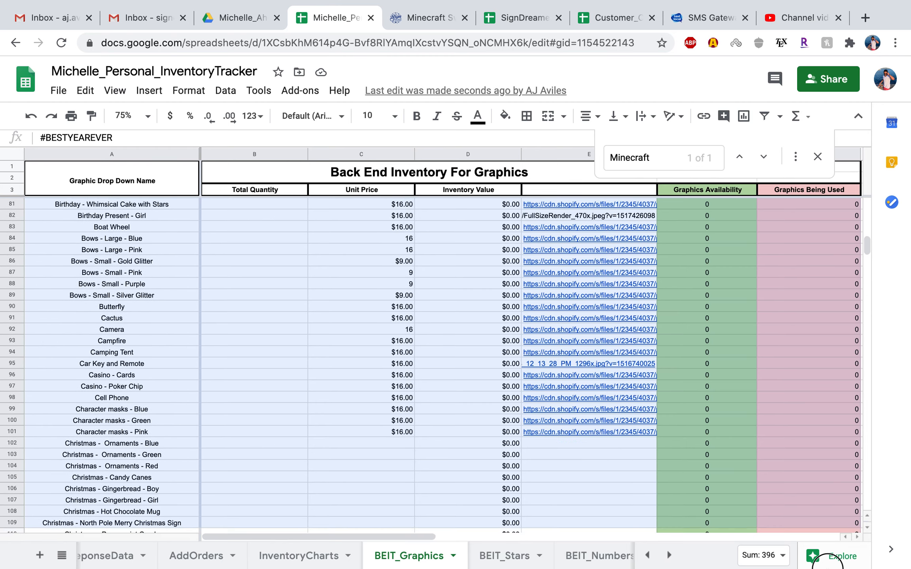
scroll("down", 3)
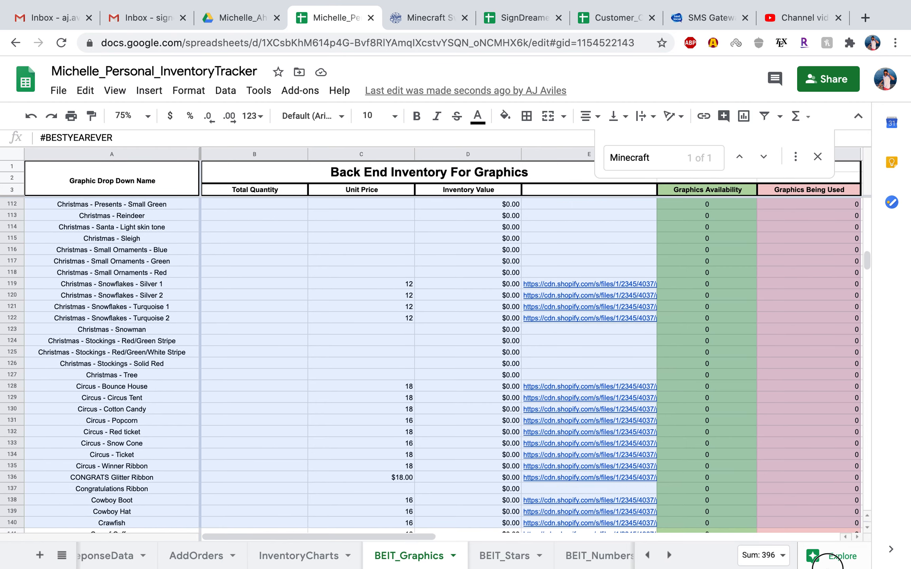
scroll("down", 3)
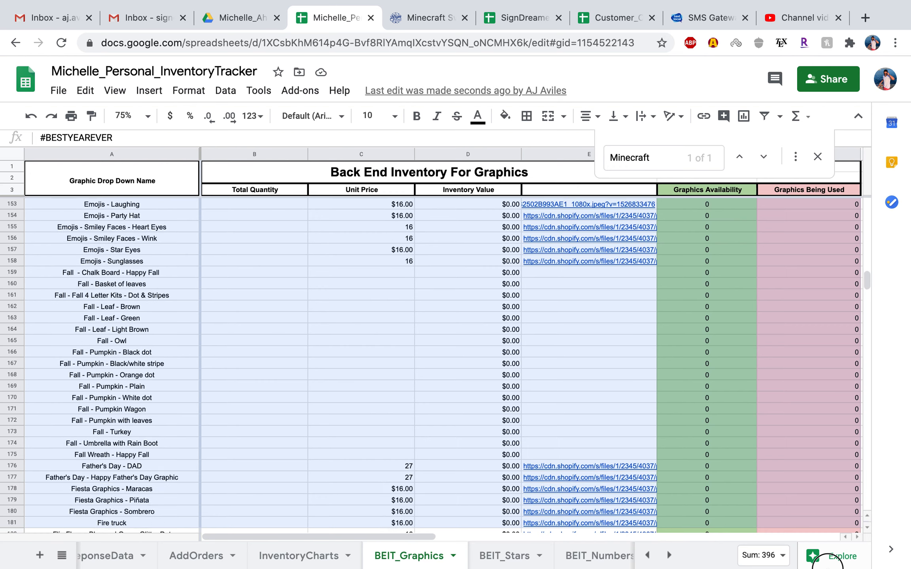
scroll("down", 3)
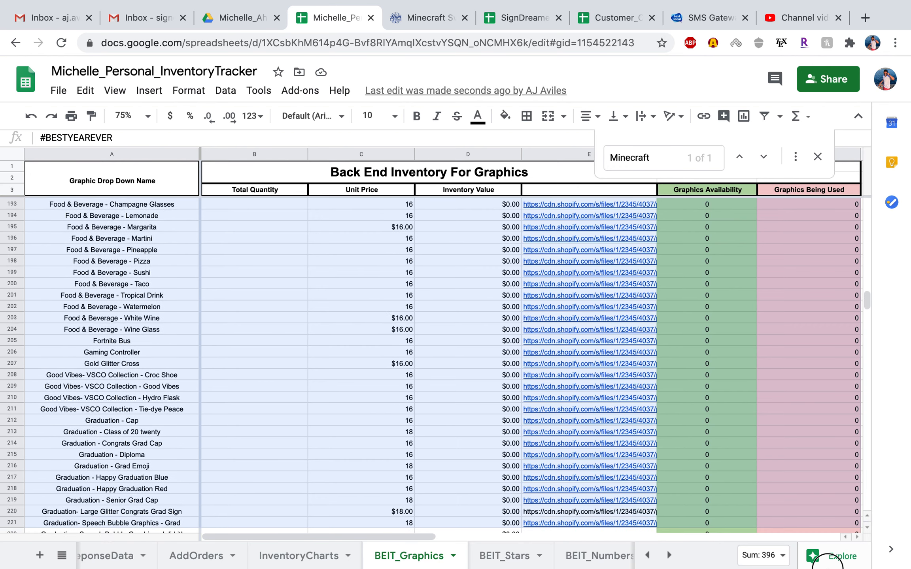
scroll("down", 3)
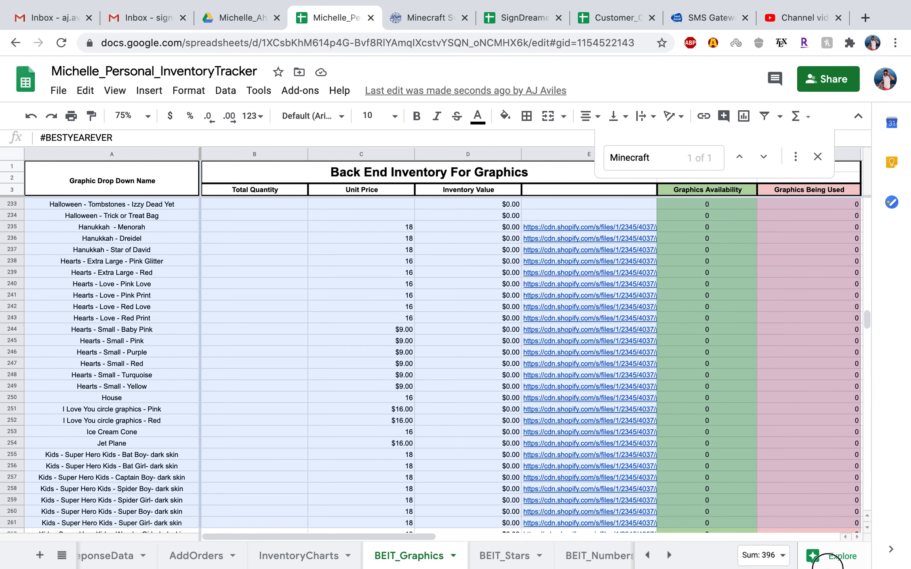
scroll("down", 3)
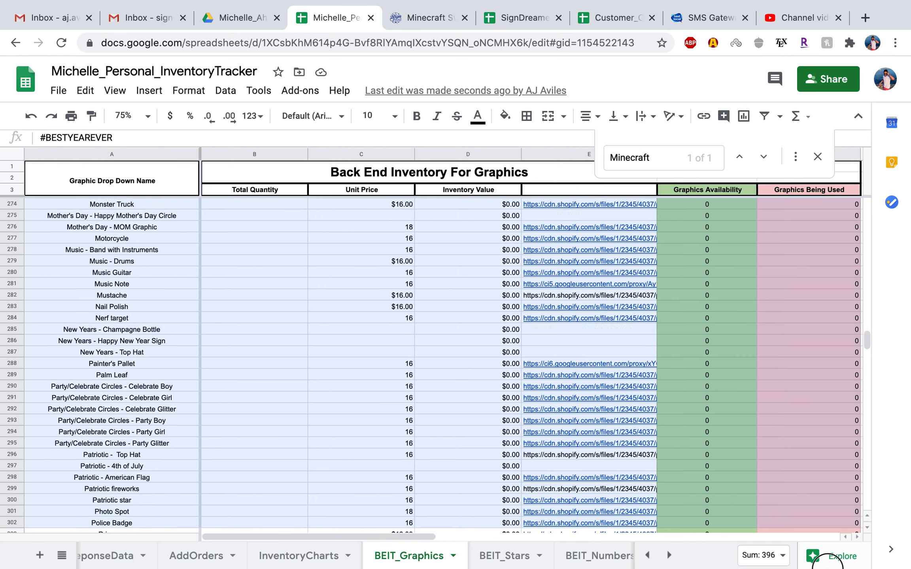
scroll("down", 3)
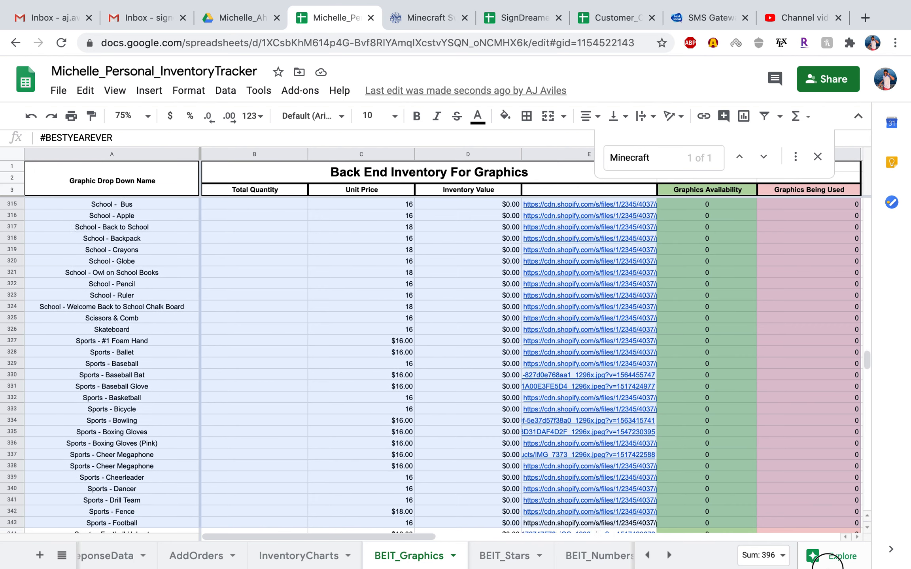
scroll("down", 3)
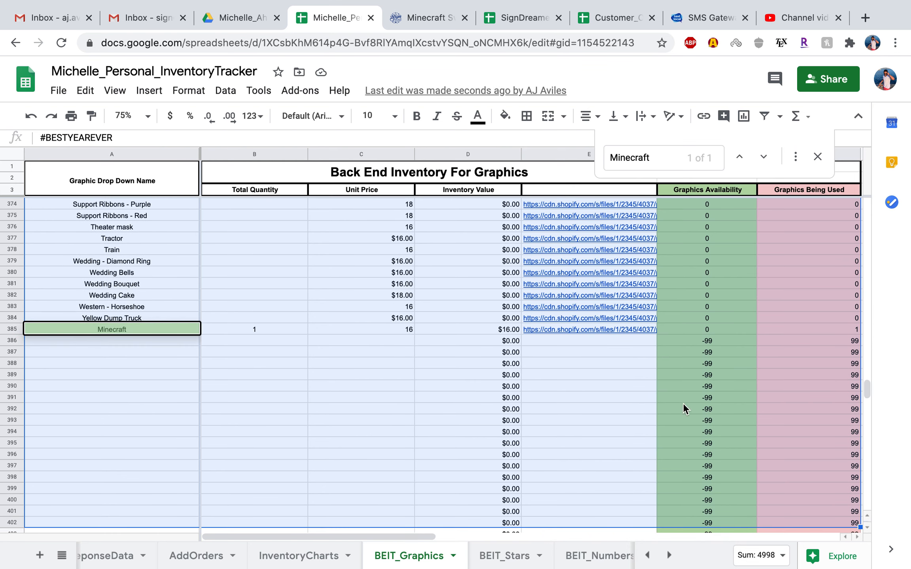
mouse_move(249, 387)
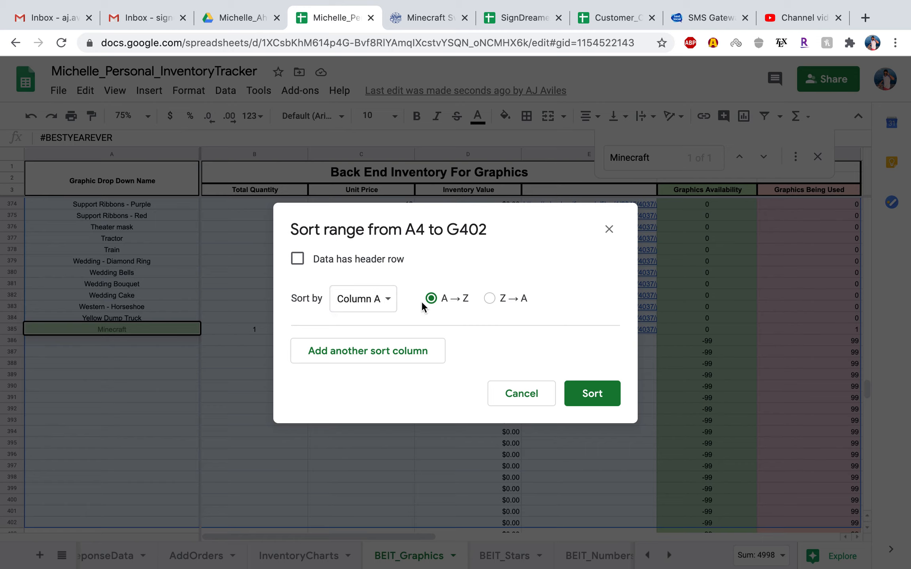
mouse_move(546, 323)
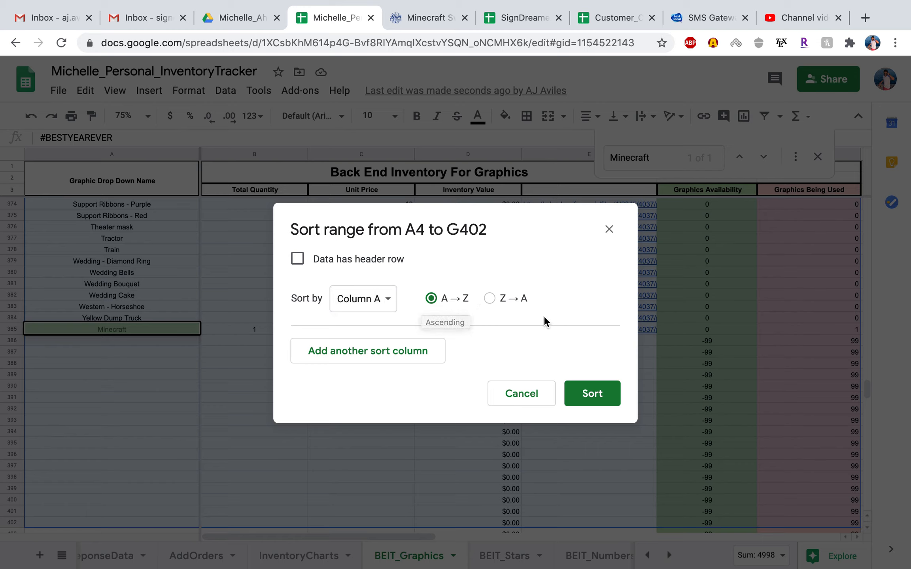
mouse_move(511, 335)
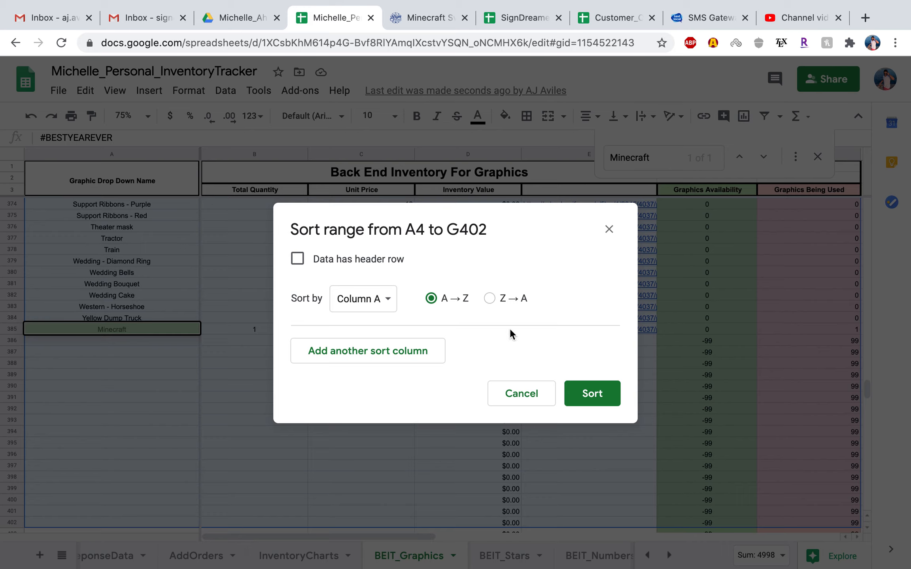
mouse_move(624, 231)
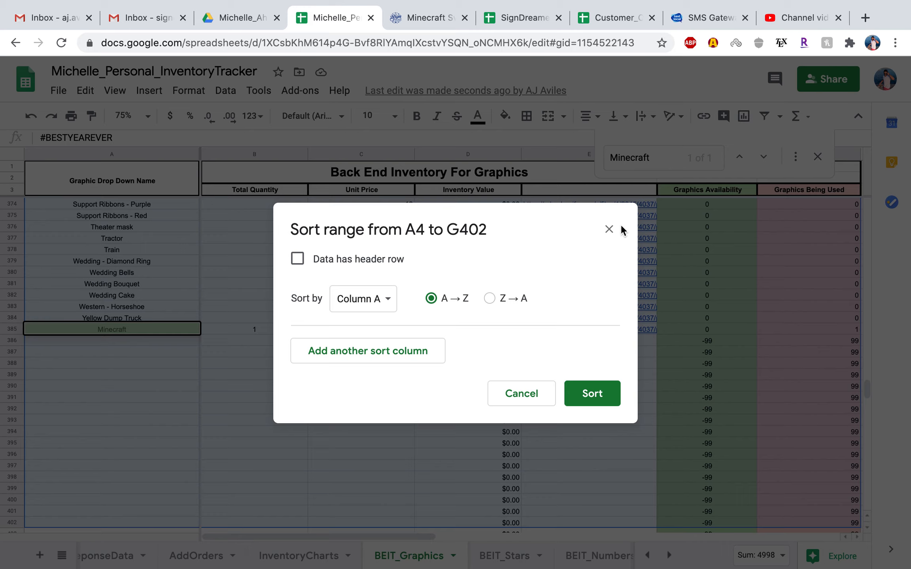
left_click(609, 229)
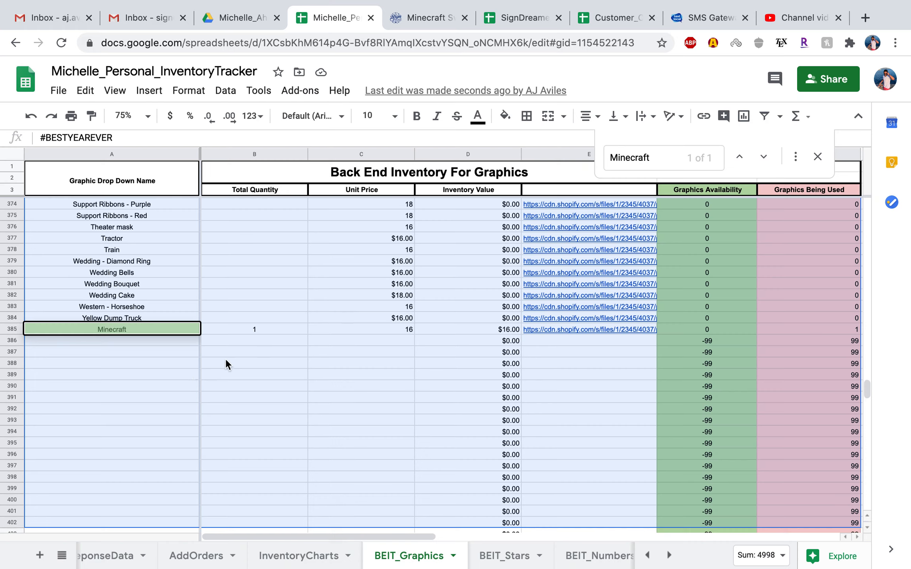
Step: Confirm Minecraft appears in Graphic_Filter_List, then view AddOrders with Minecraft as Graphic #1
left_click(254, 374)
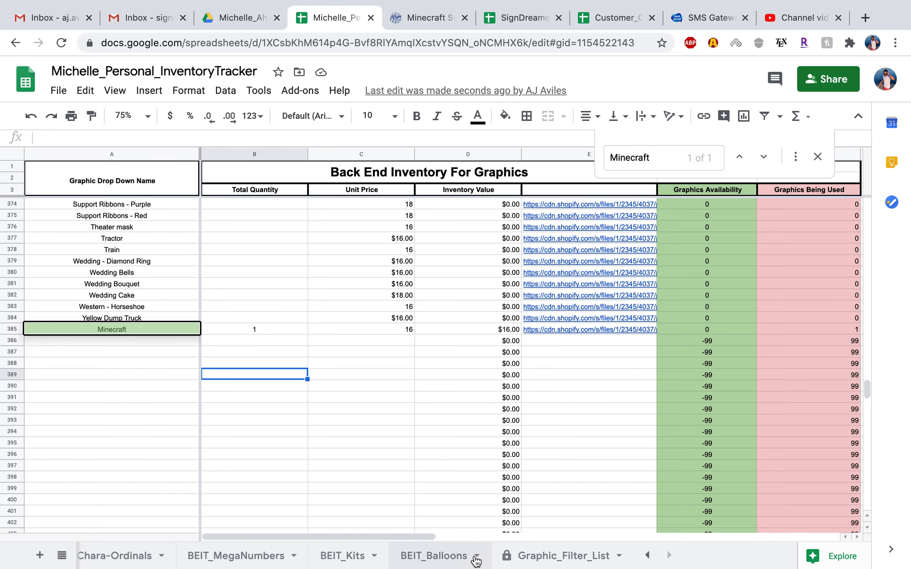
left_click(554, 555)
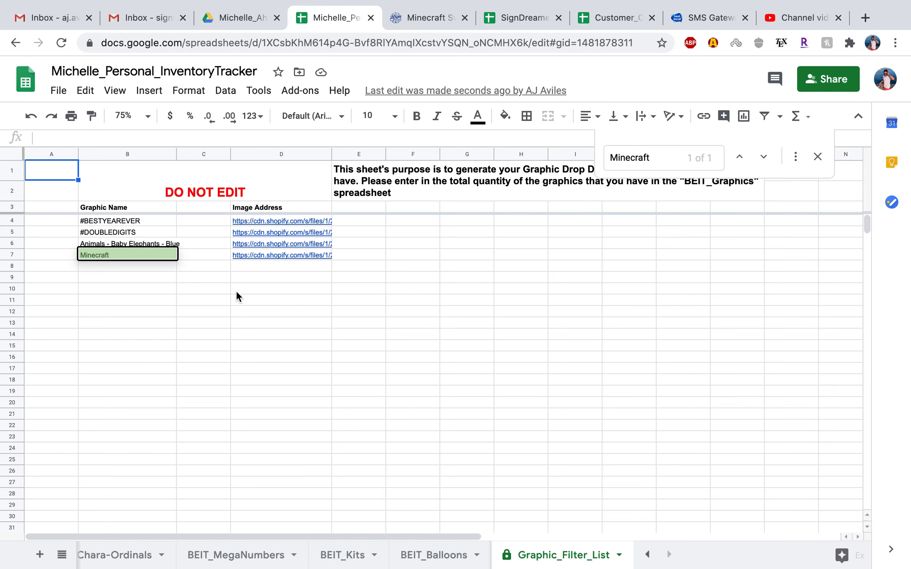
mouse_move(182, 318)
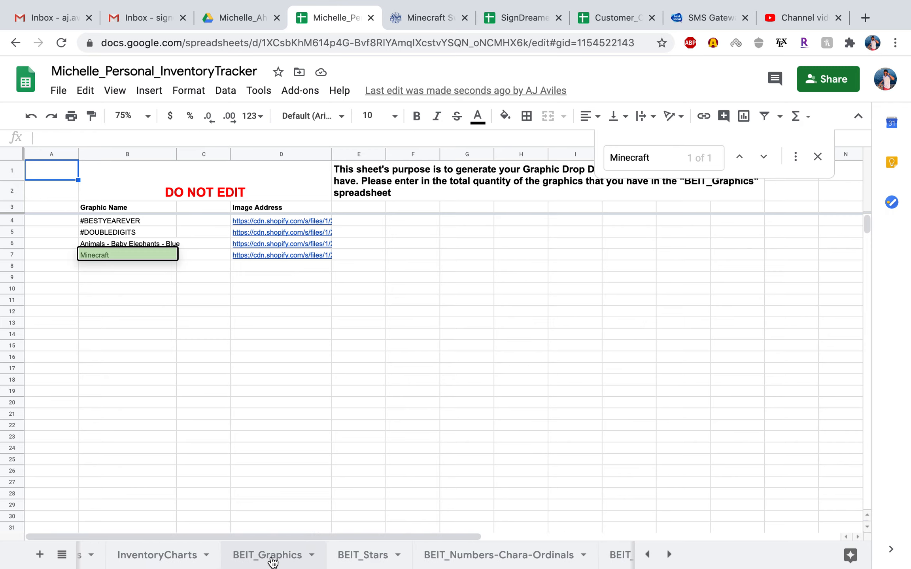
left_click(267, 555)
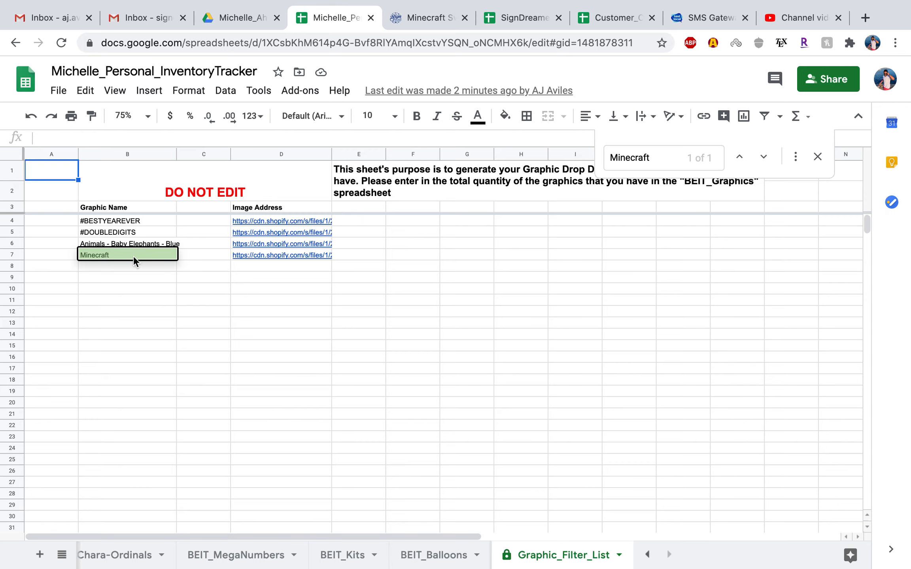
mouse_move(241, 368)
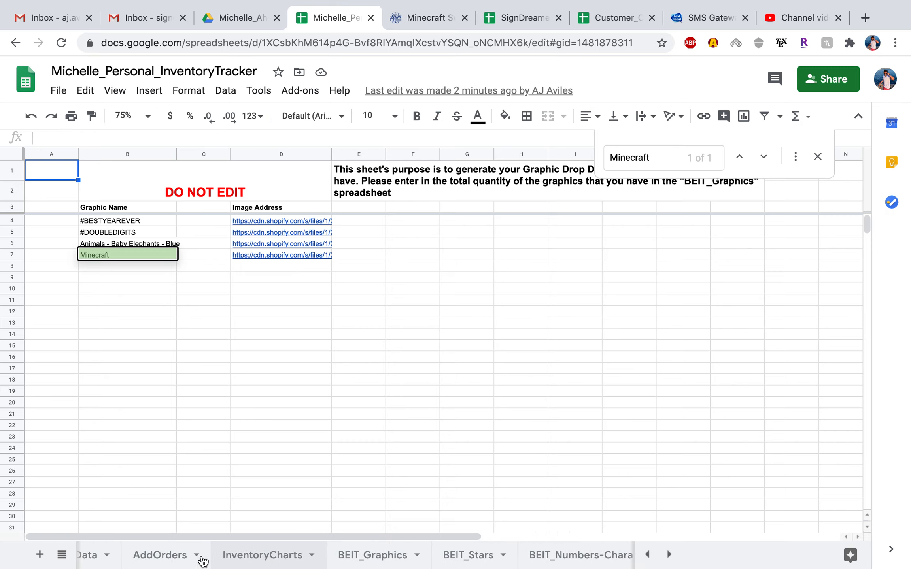
left_click(160, 556)
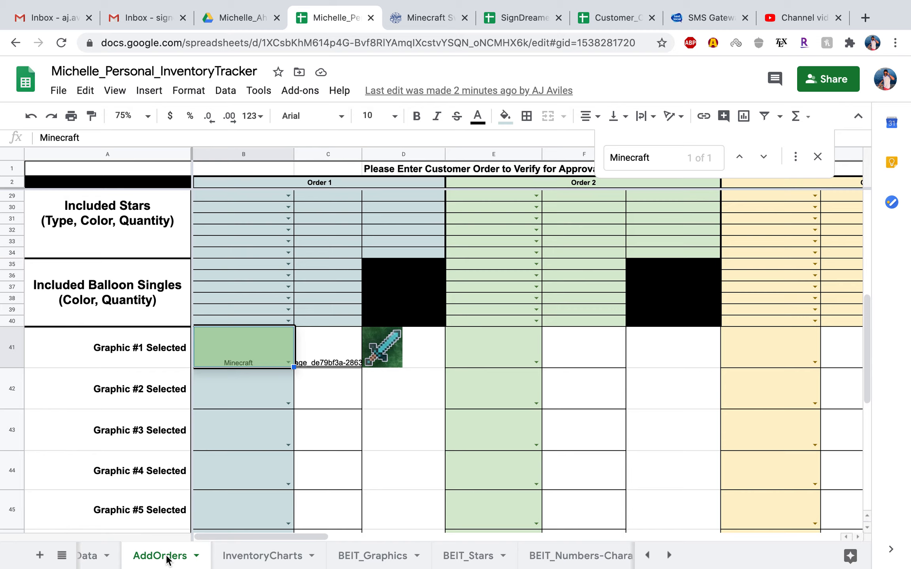